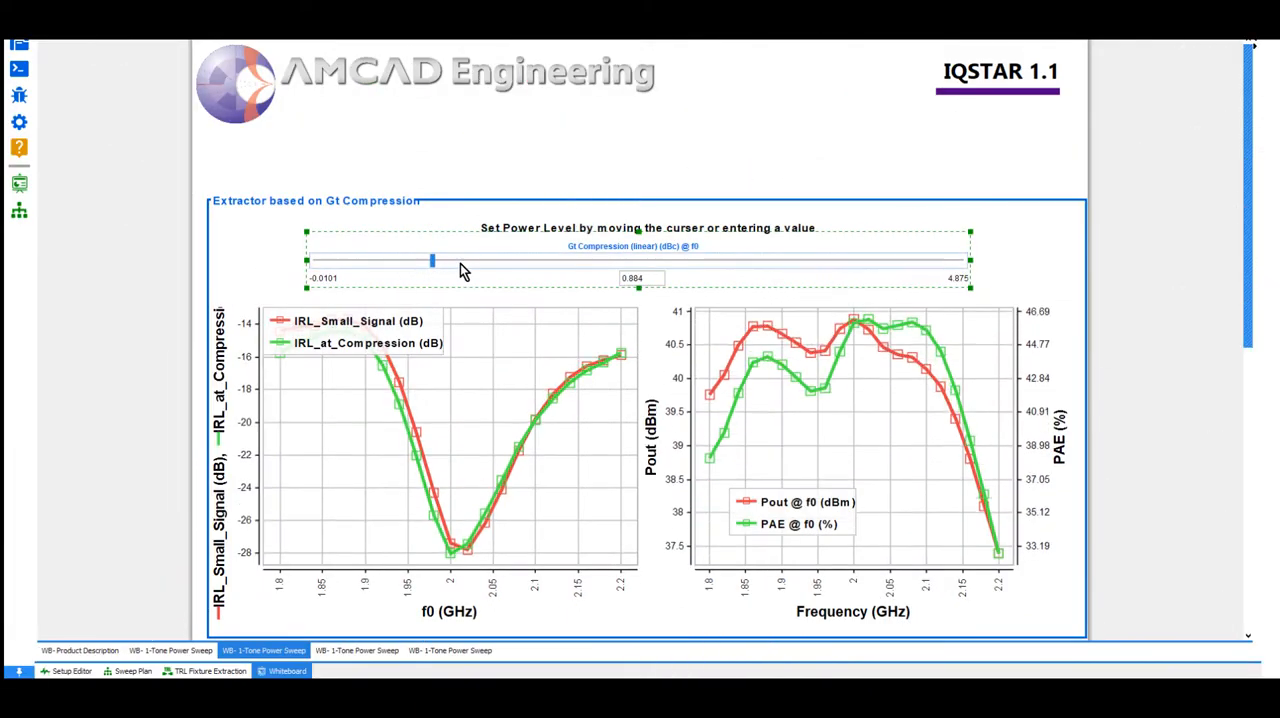
# Set Gt compression to about 3.44 dBc, then adjust the Pout-based extractor below
pyautogui.moveTo(430, 260); pyautogui.dragTo(771, 260)
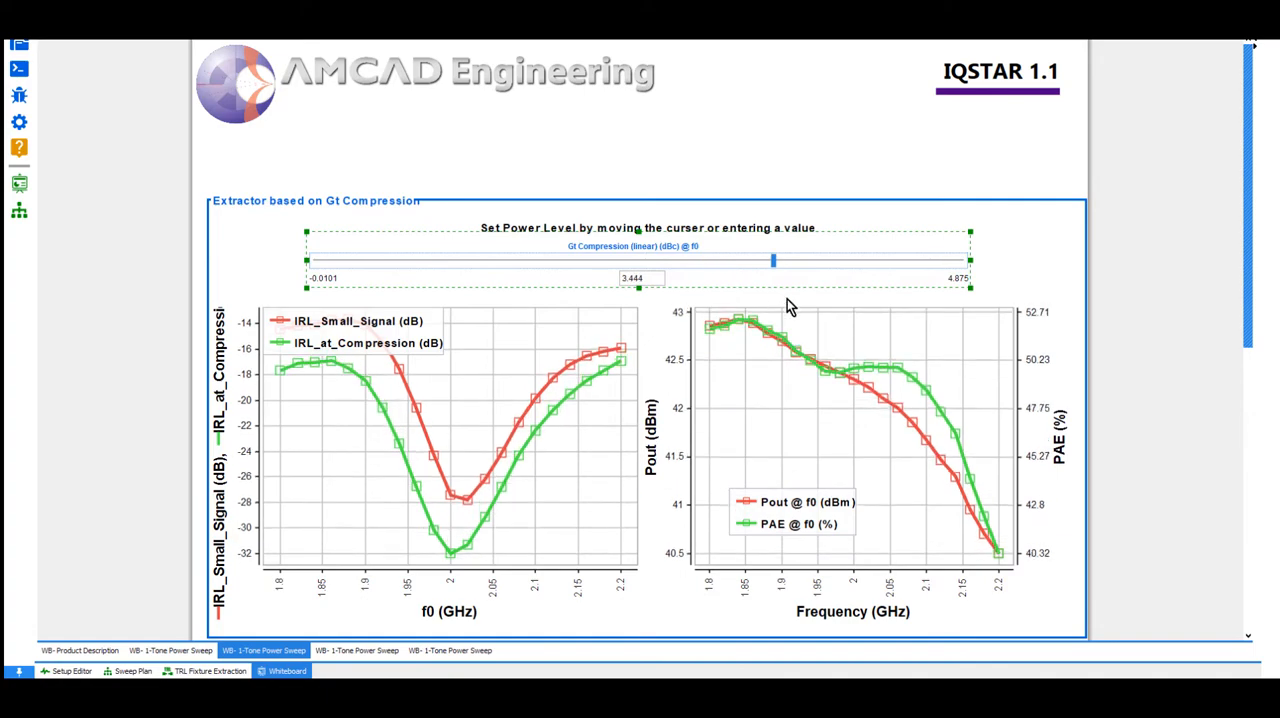
pyautogui.scroll(-3)
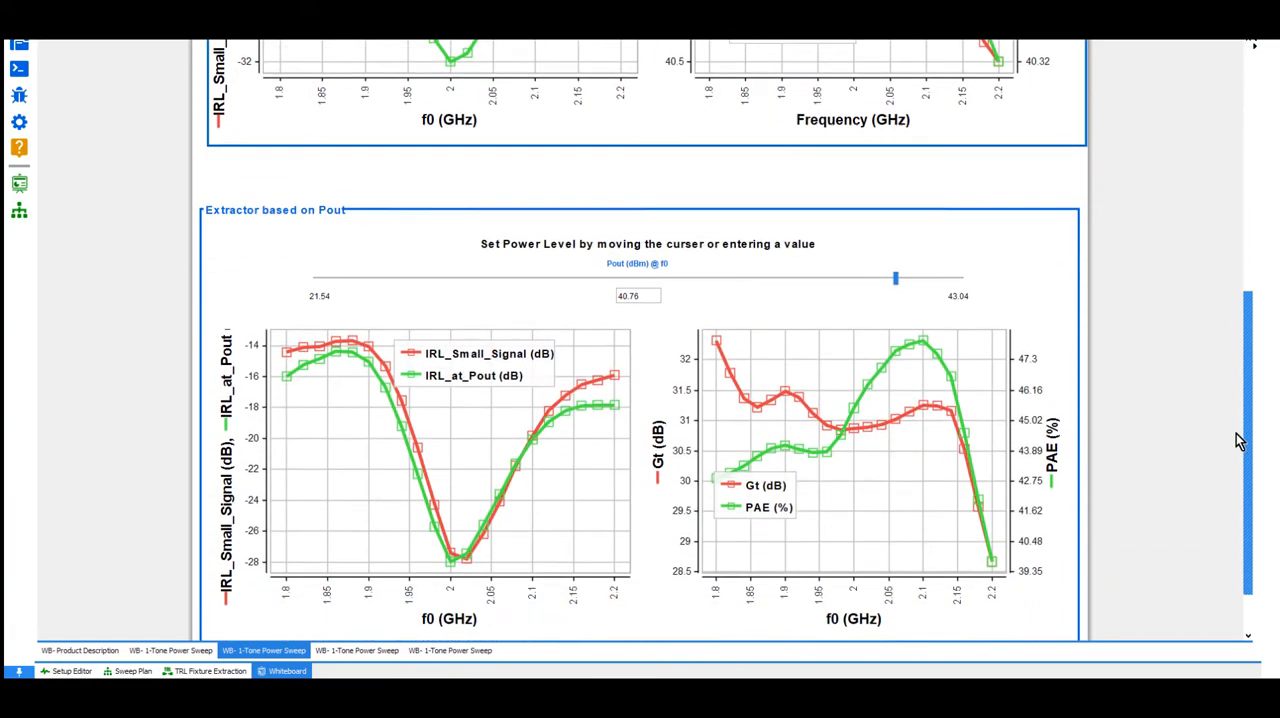
pyautogui.moveTo(895, 278); pyautogui.dragTo(790, 278)
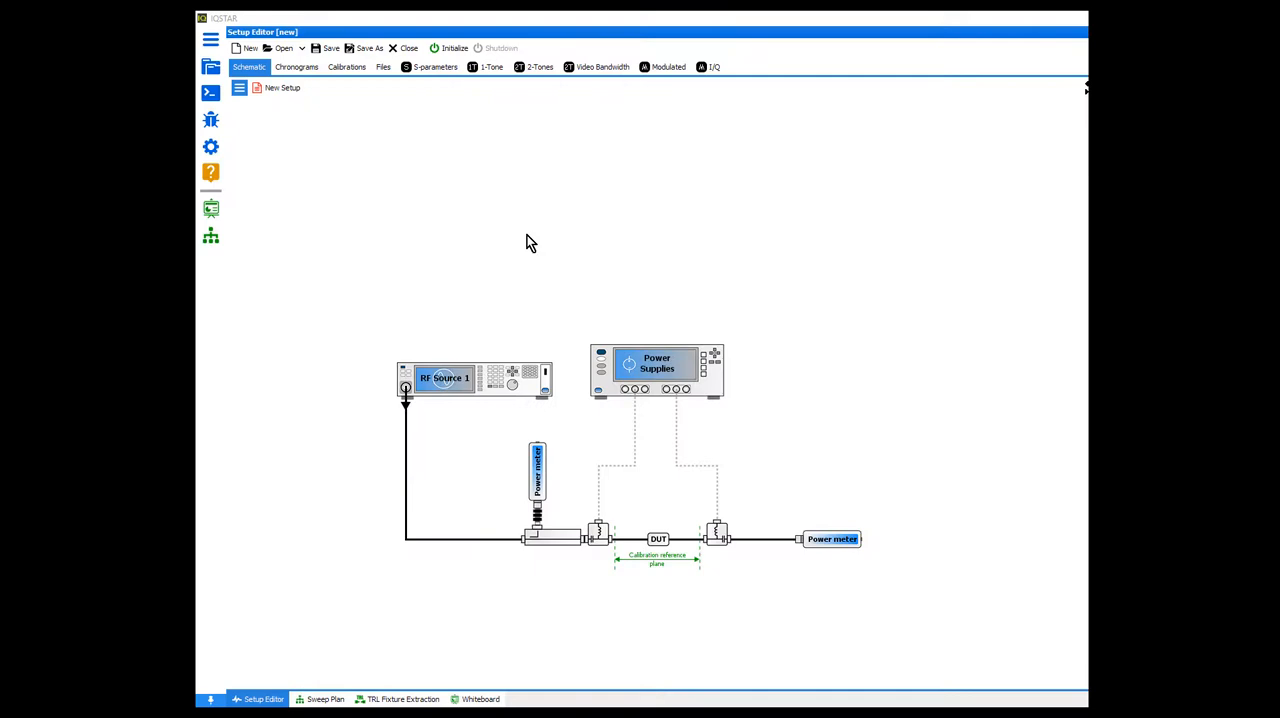
pyautogui.moveTo(521, 292)
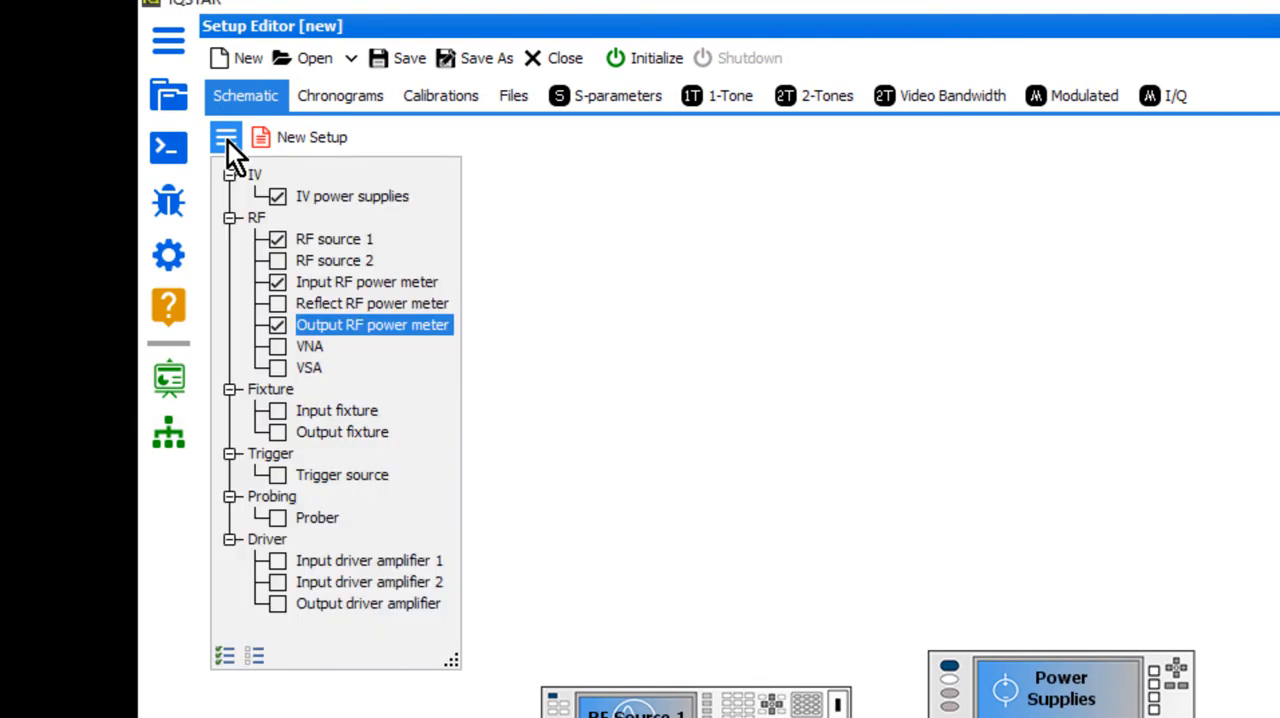
pyautogui.moveTo(357, 393)
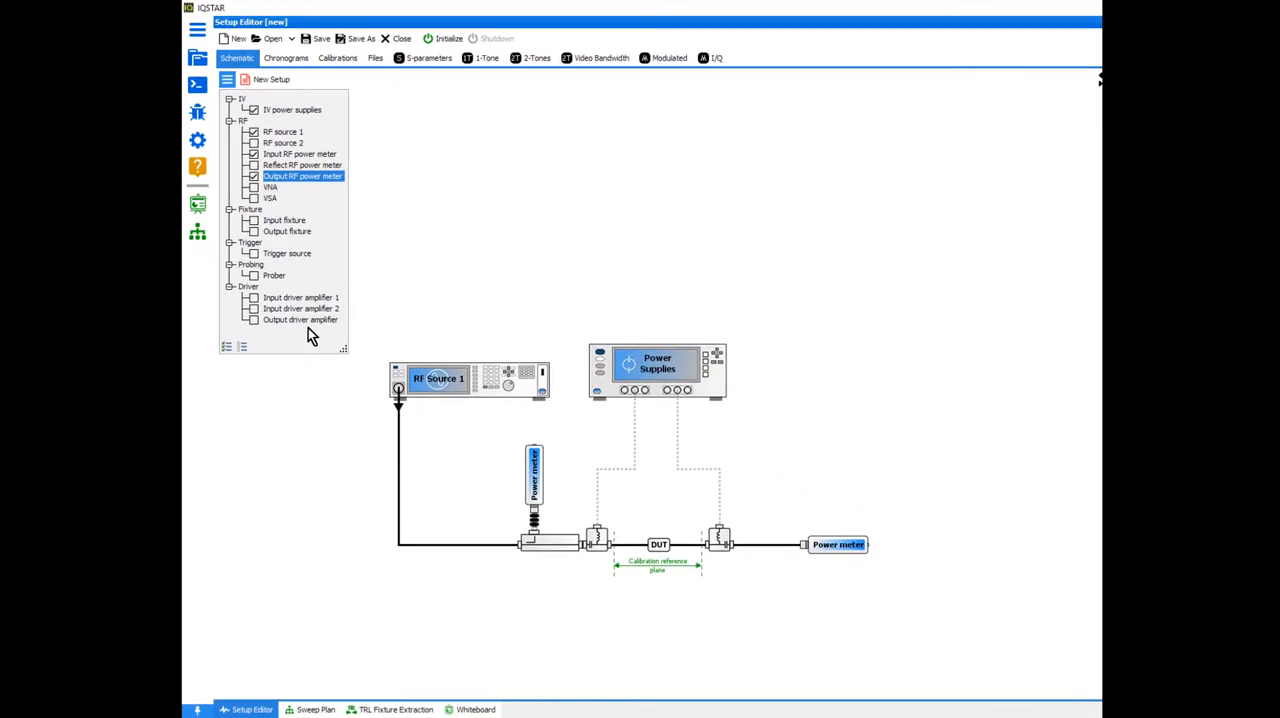
# Tick VNA, VSA and Prober in the hardware list for an on-wafer setup
pyautogui.click(253, 187)
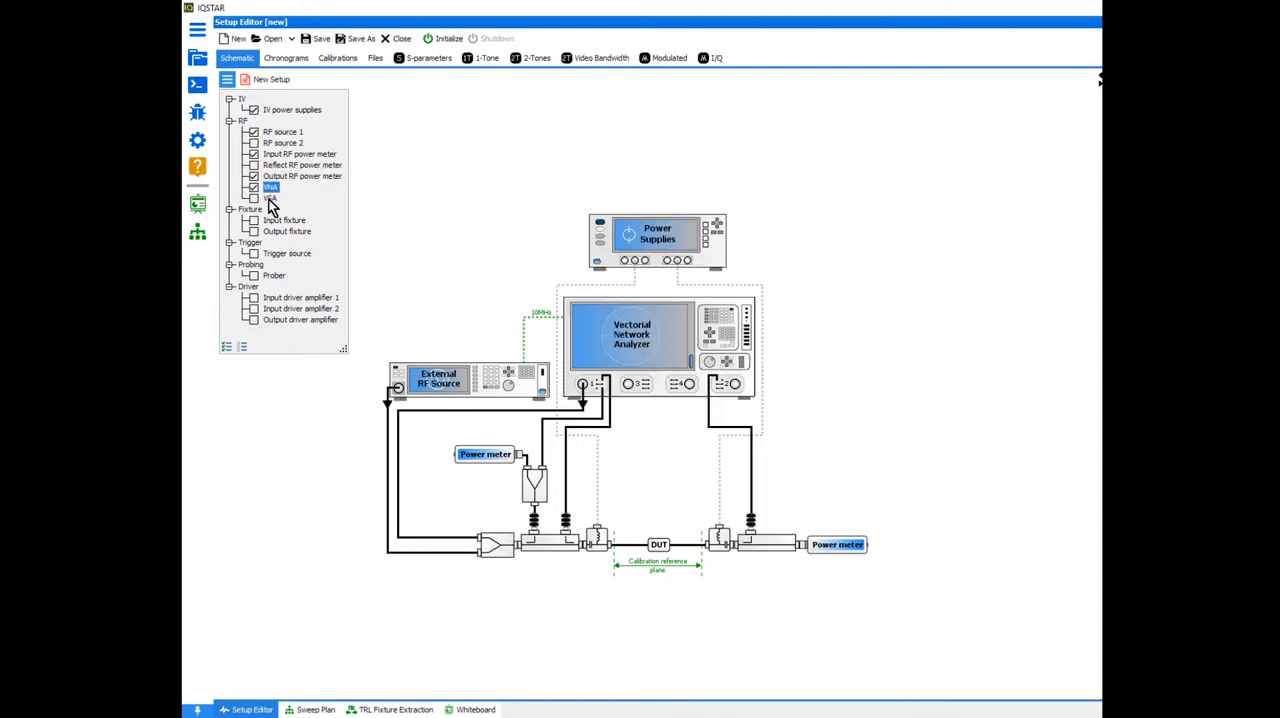
pyautogui.click(253, 275)
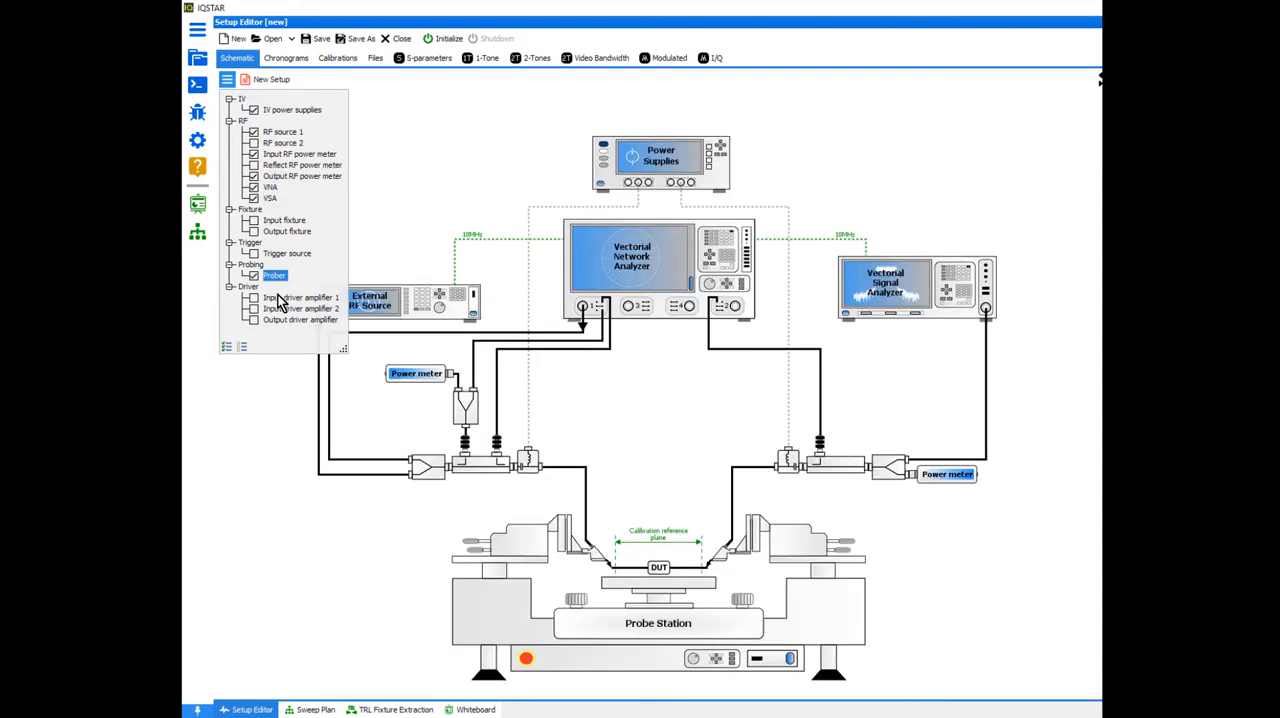
pyautogui.click(253, 308)
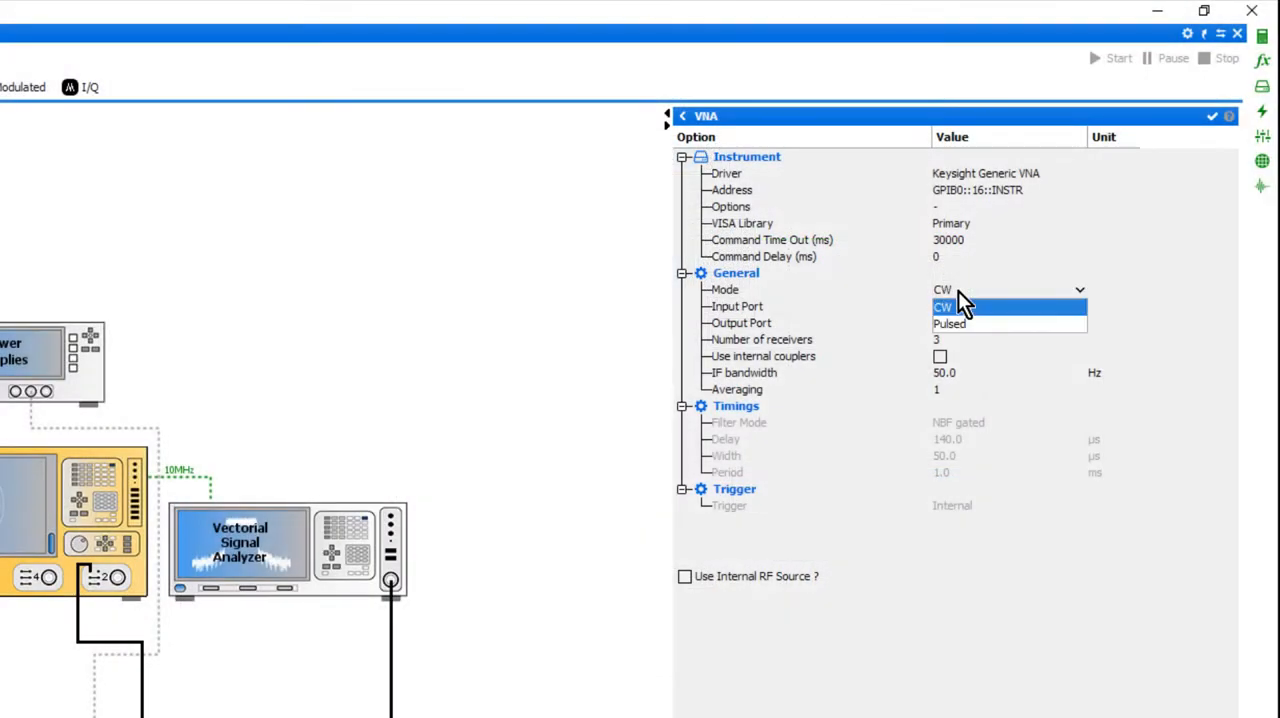
# Set the VNA Mode to Pulsed and select the IF bandwidth value for editing
pyautogui.click(948, 323)
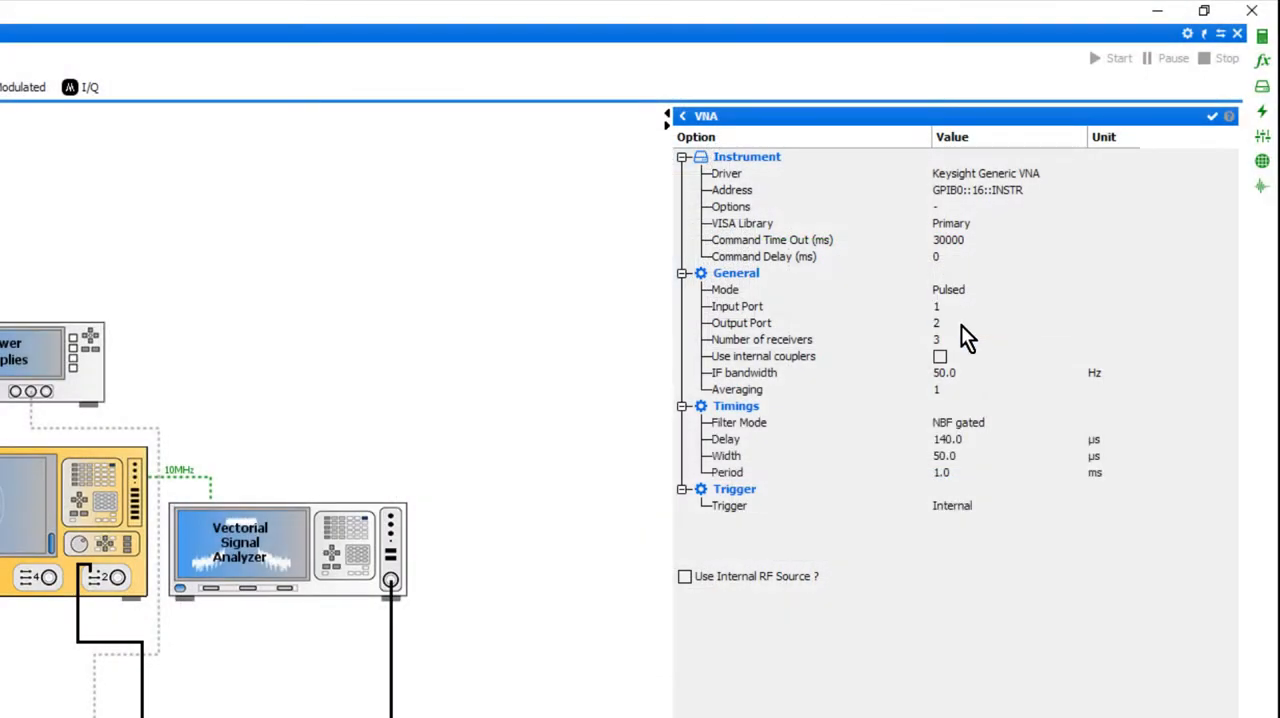
pyautogui.click(944, 372)
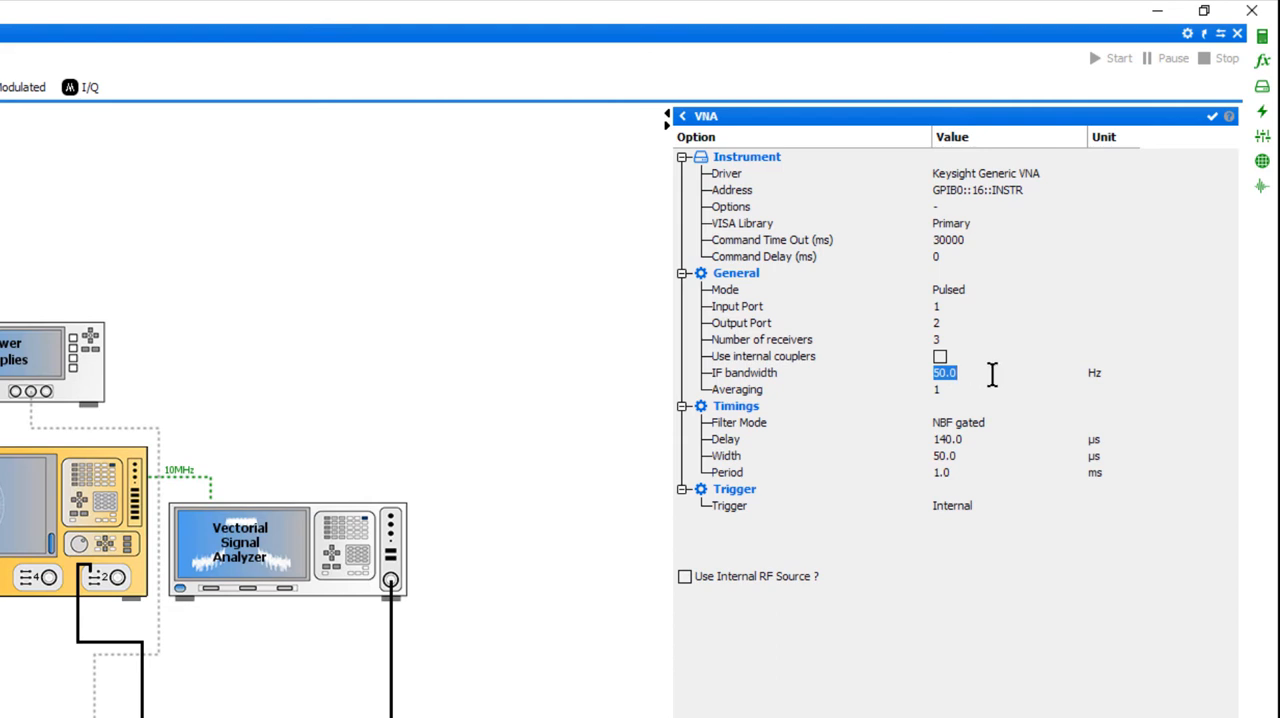
pyautogui.moveTo(758, 380)
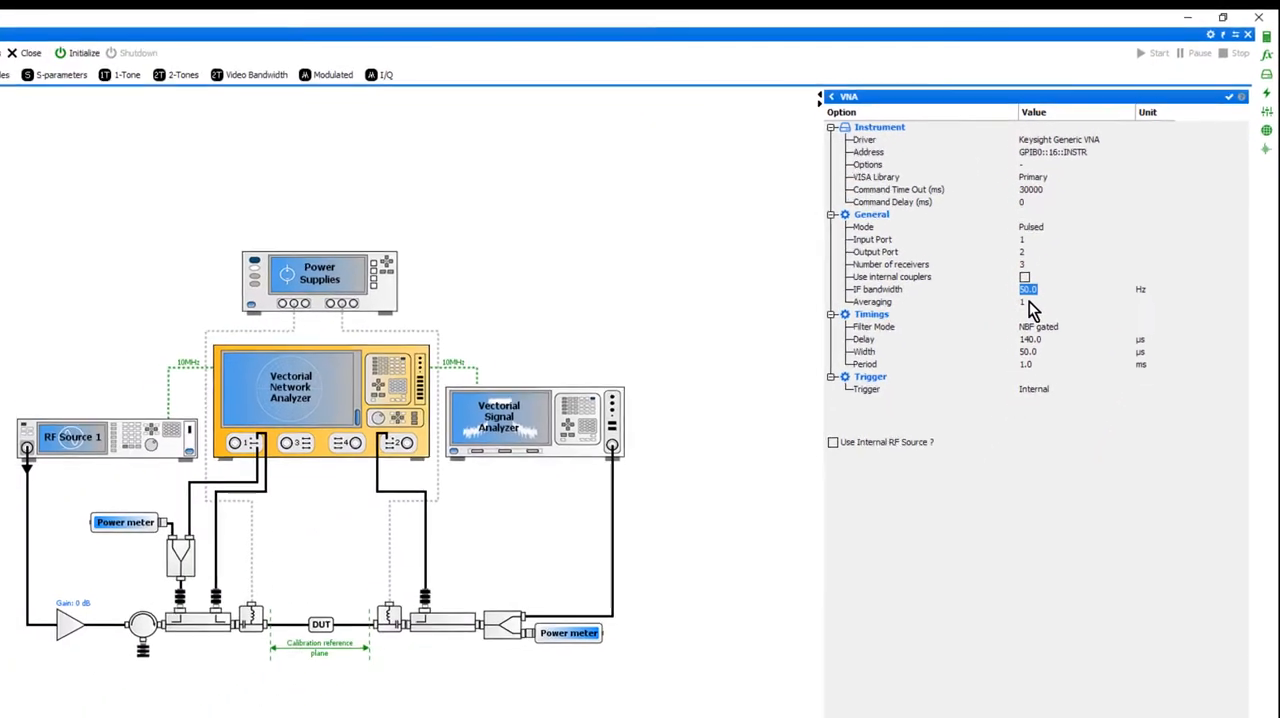
pyautogui.click(104, 69)
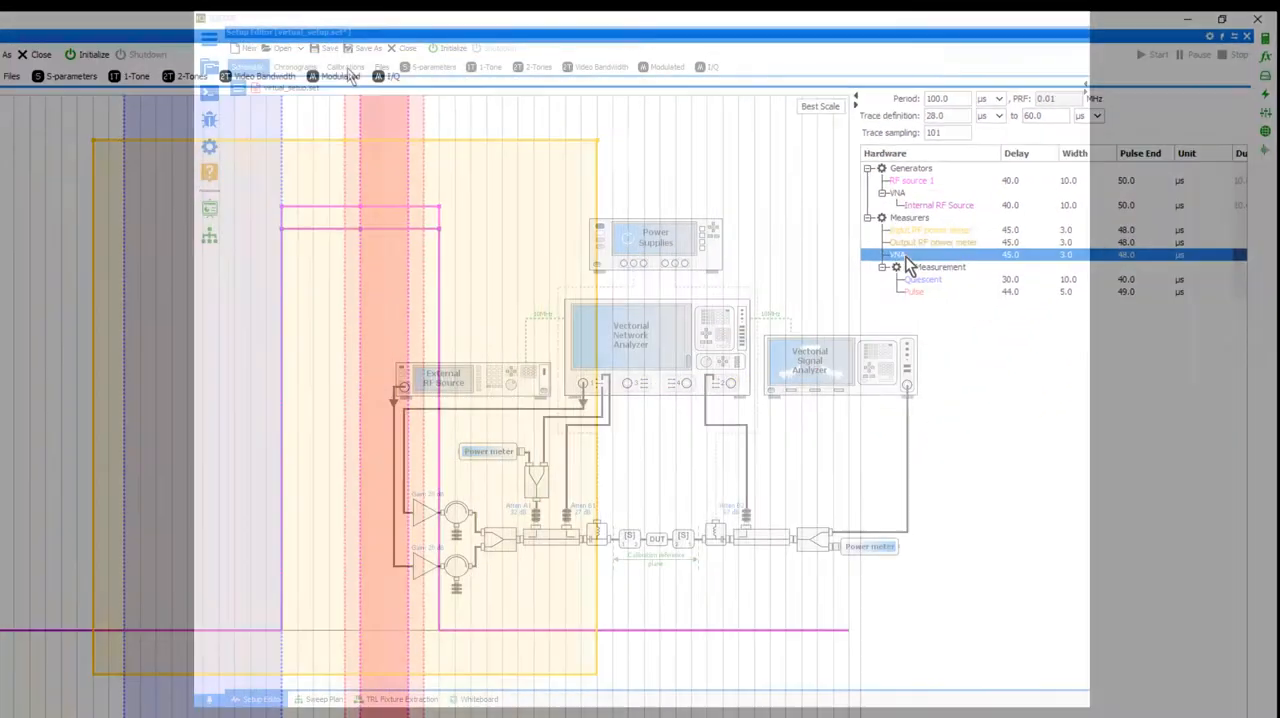
# Start a new calibration with the input power meter and pass the hardware check
pyautogui.click(302, 24)
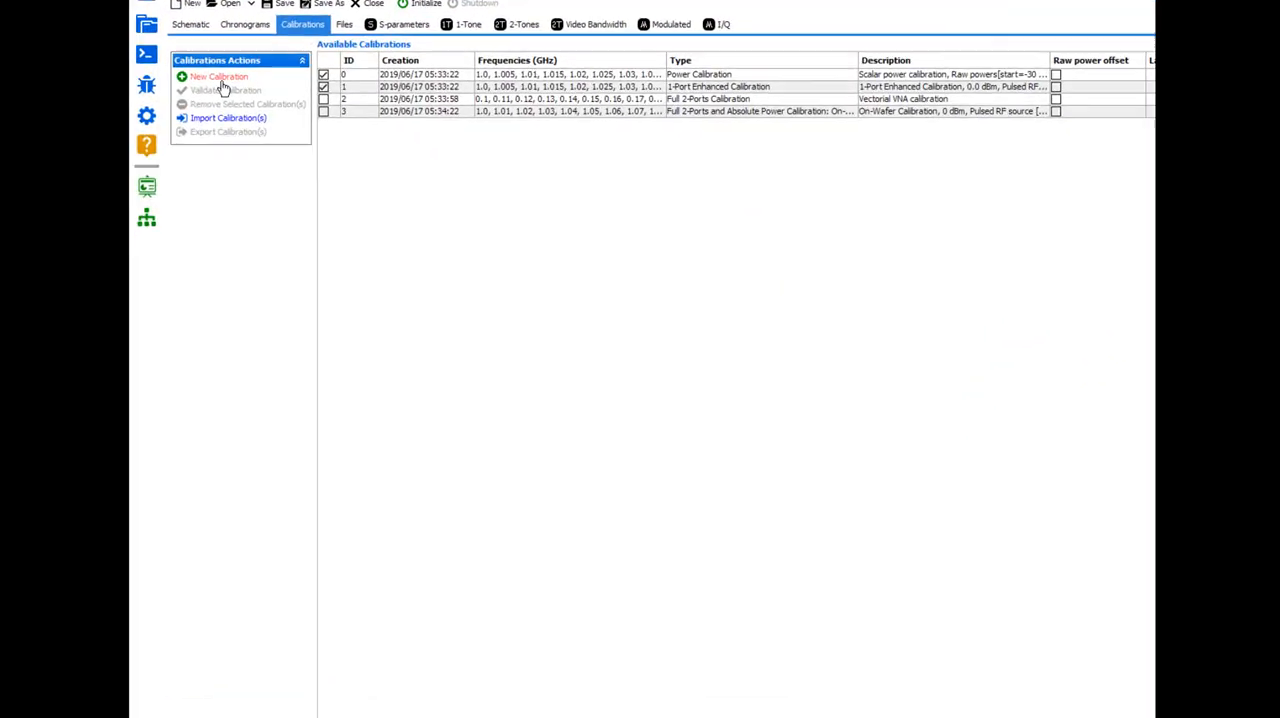
pyautogui.click(218, 76)
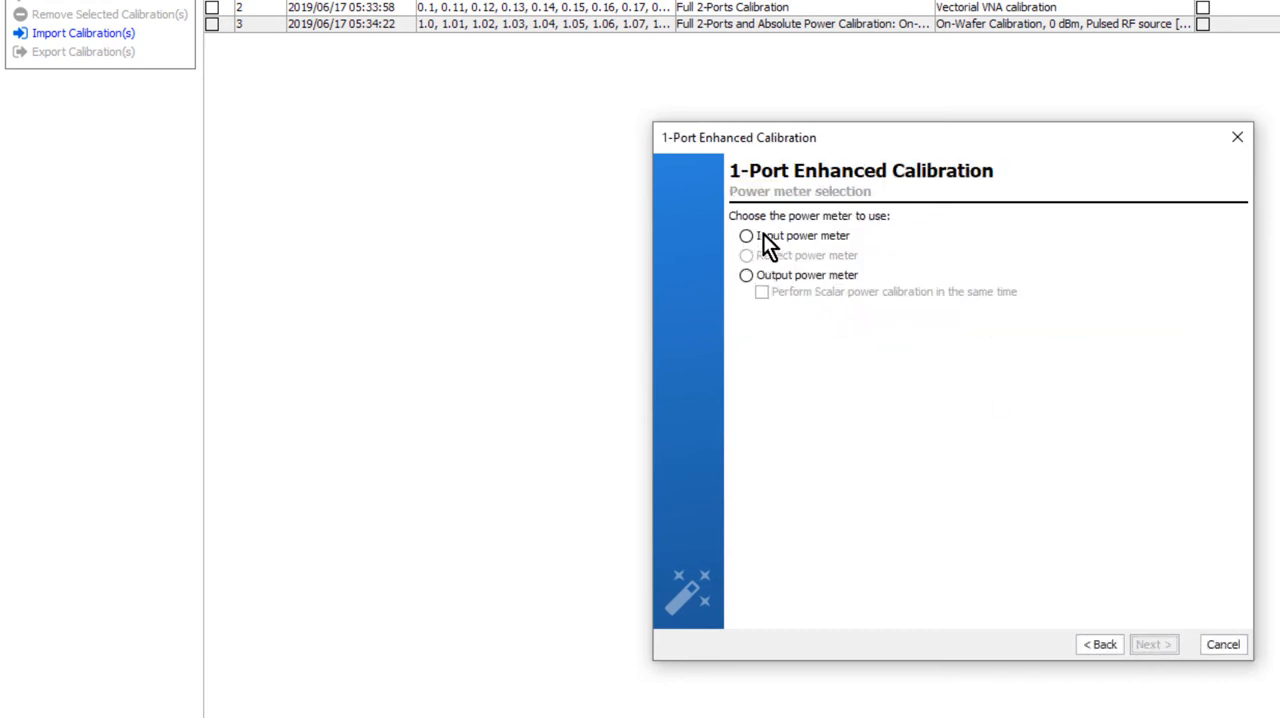
pyautogui.click(1153, 644)
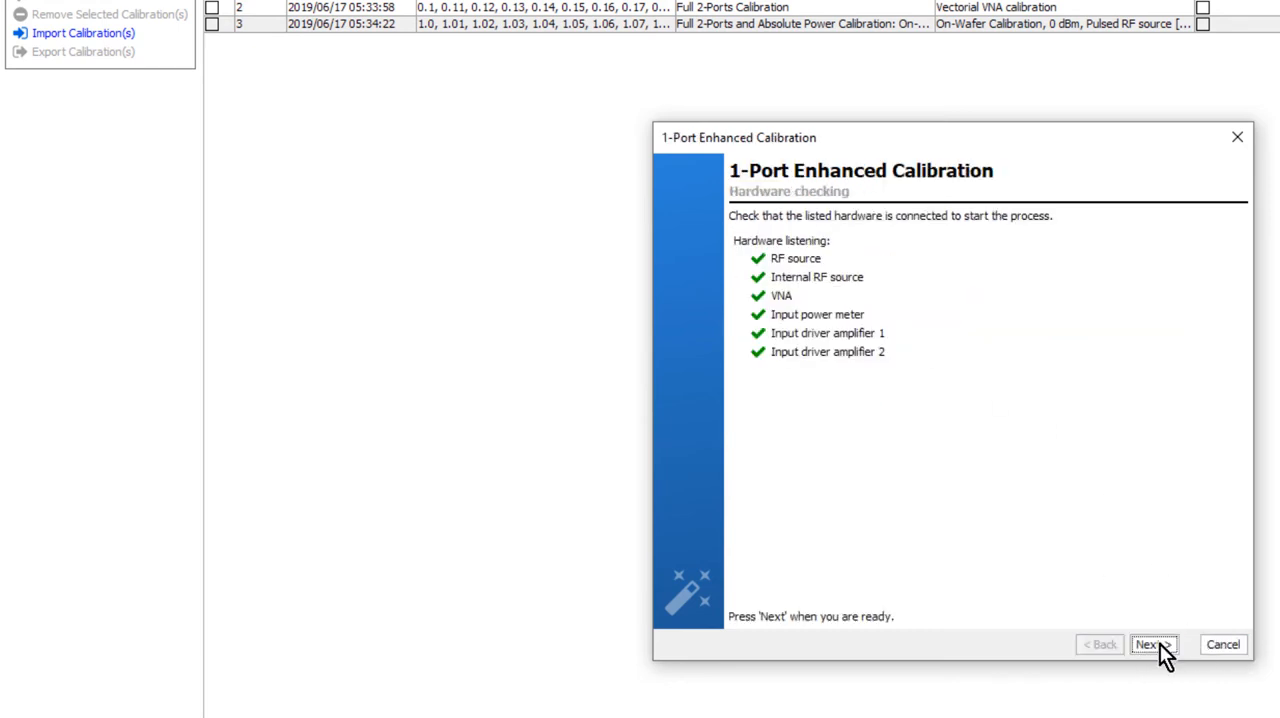
pyautogui.click(1153, 644)
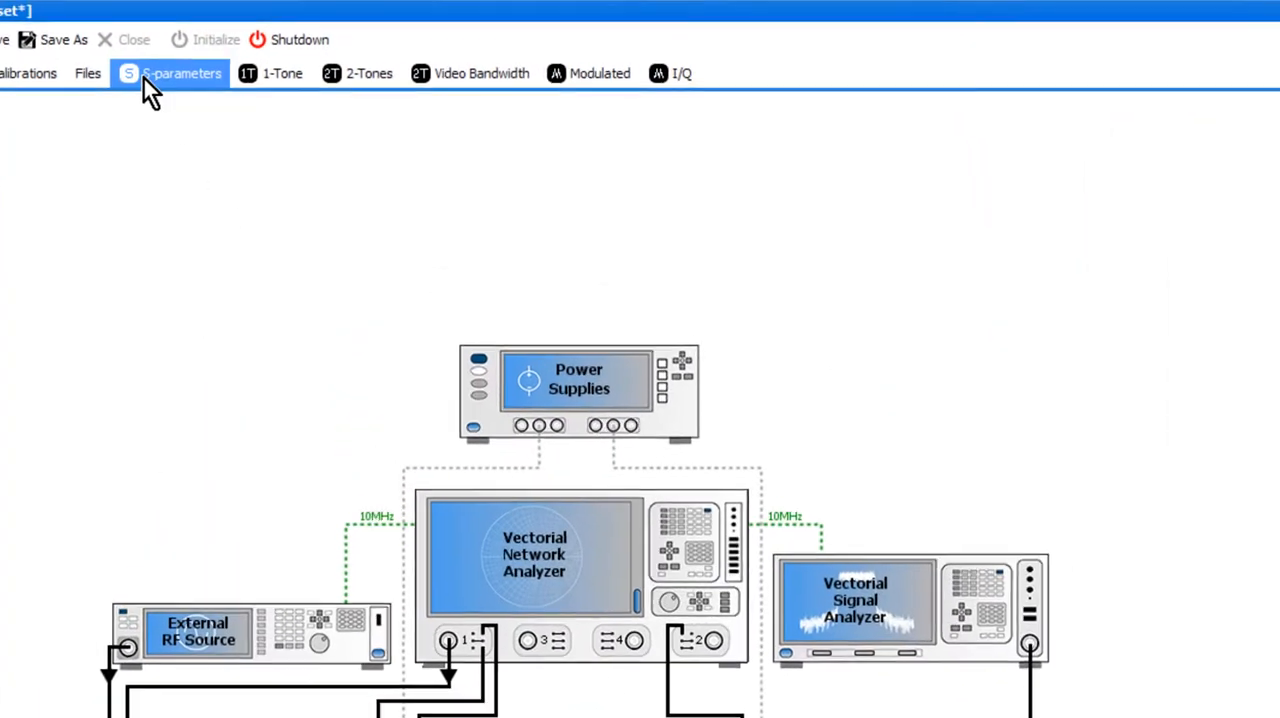
# Review the S-parameters and Video Bandwidth setups, then 1-Tone sweep and general settings
pyautogui.click(480, 73)
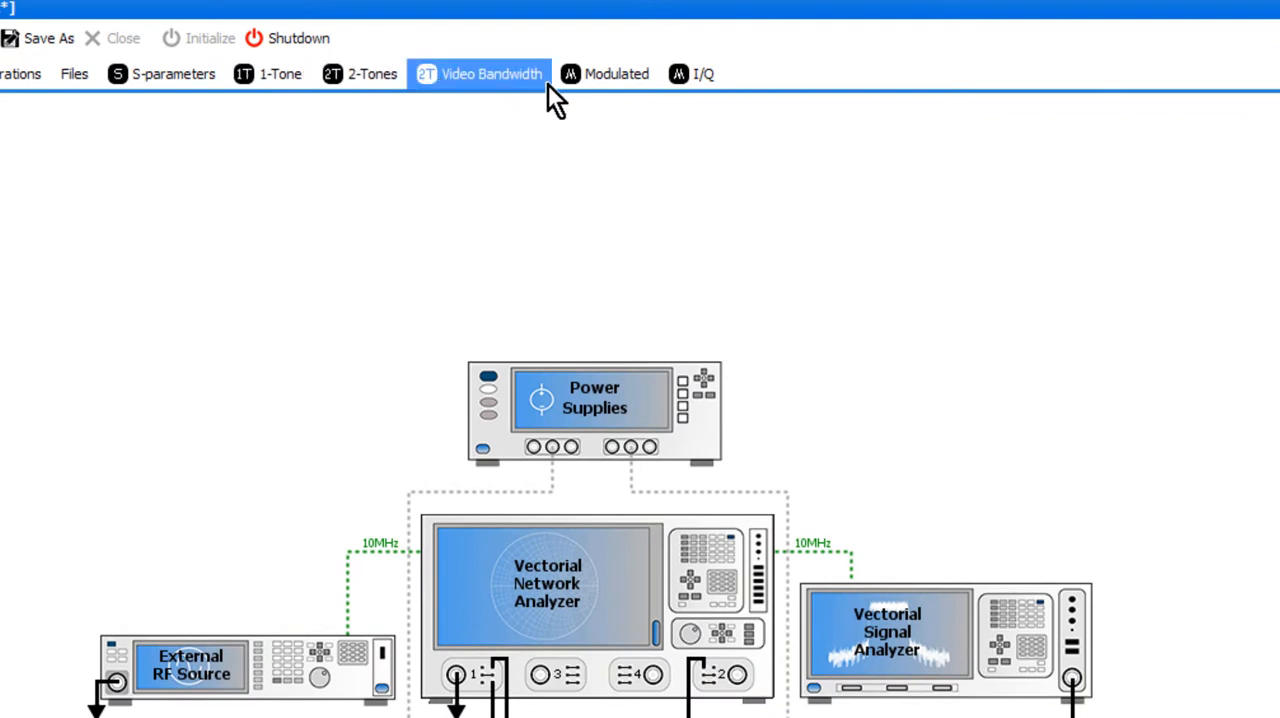
pyautogui.click(604, 73)
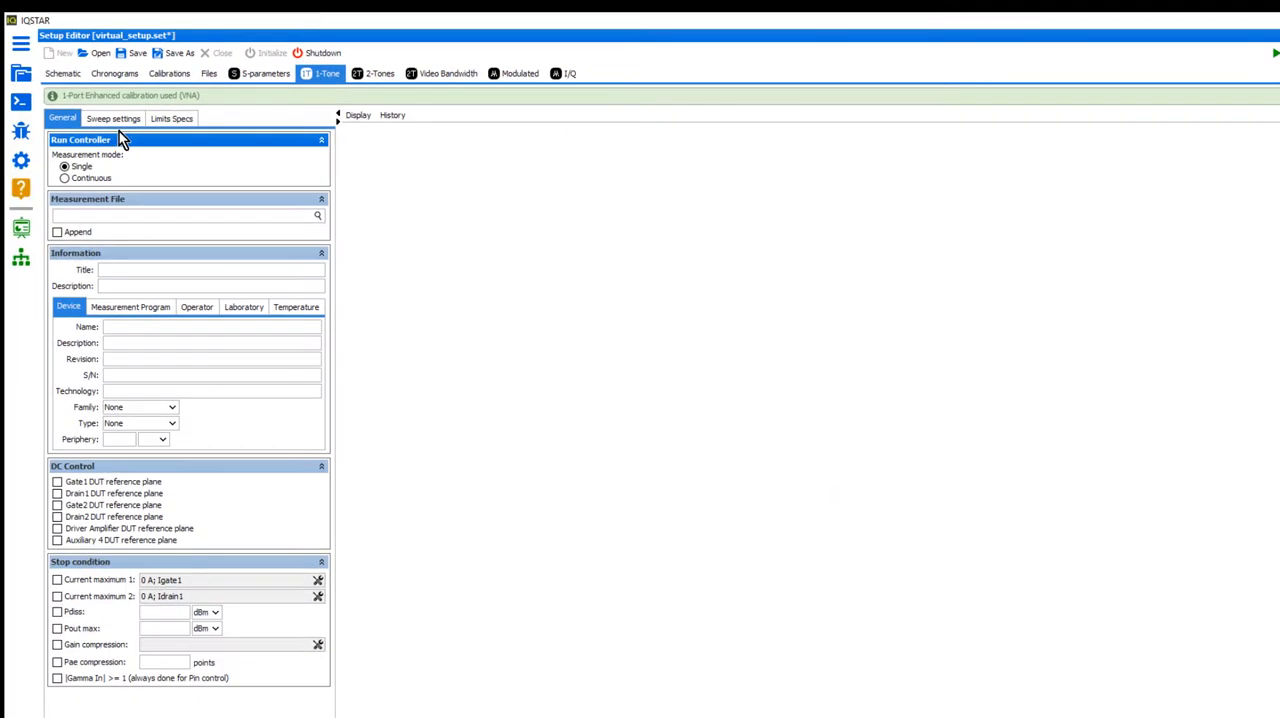
pyautogui.click(113, 118)
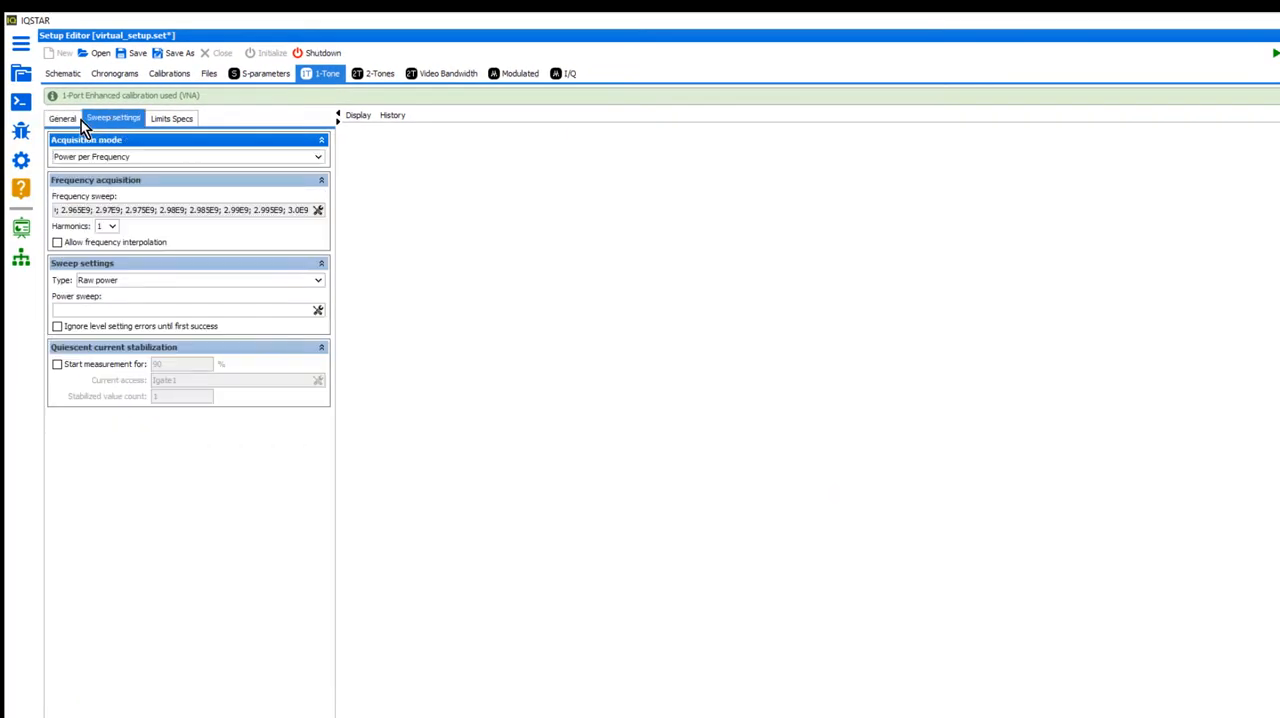
pyautogui.click(62, 118)
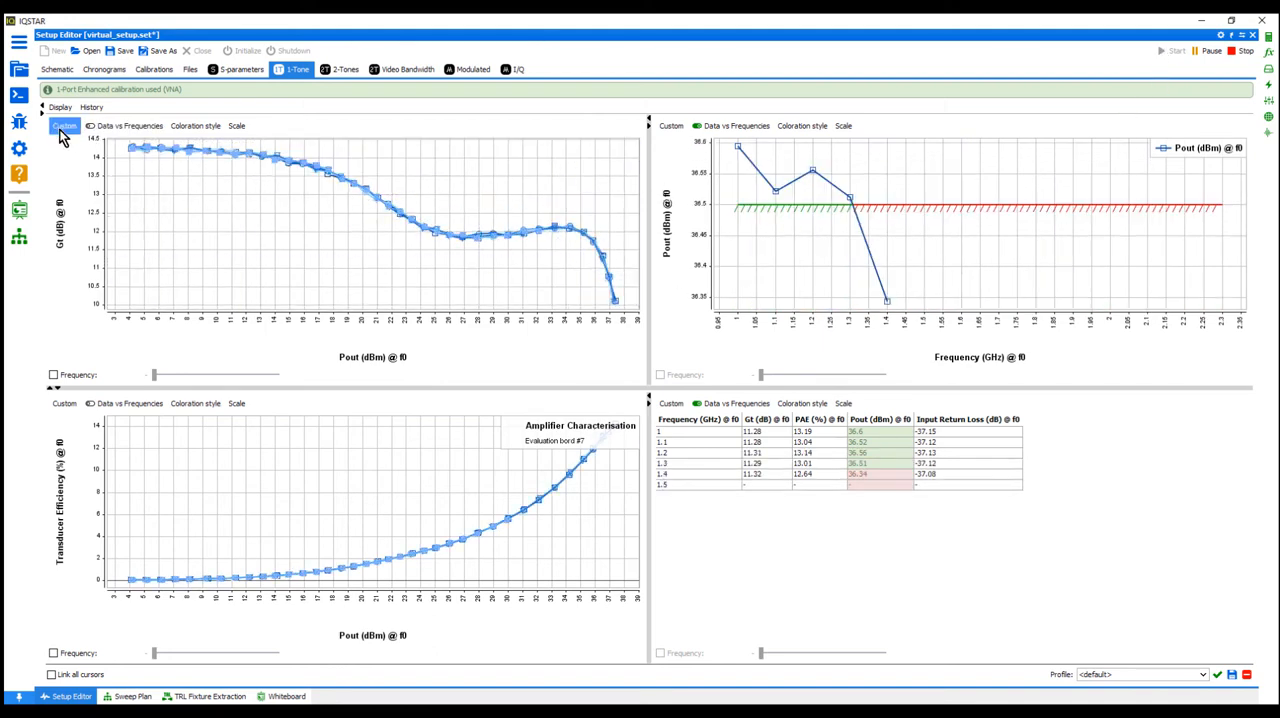
# Change the Gt vs Pout chart data, overlay an earlier evaluation board run, then open Sweep Plan
pyautogui.click(64, 125)
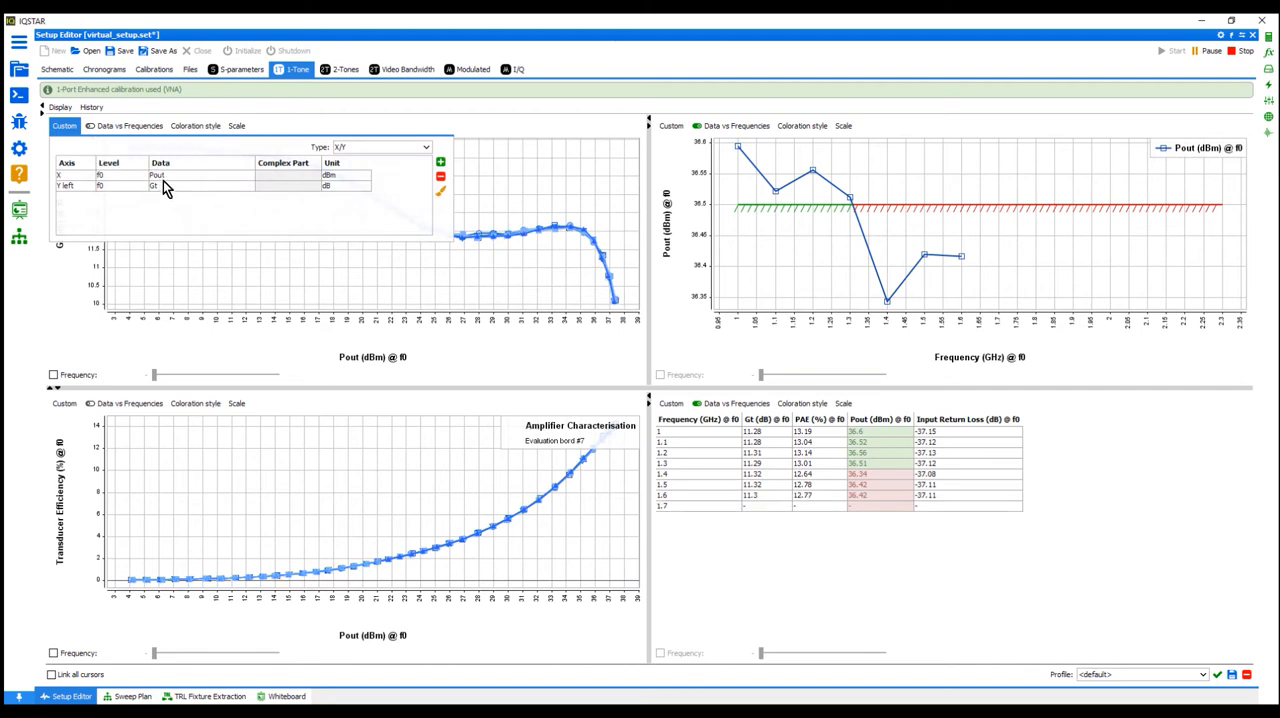
pyautogui.click(200, 186)
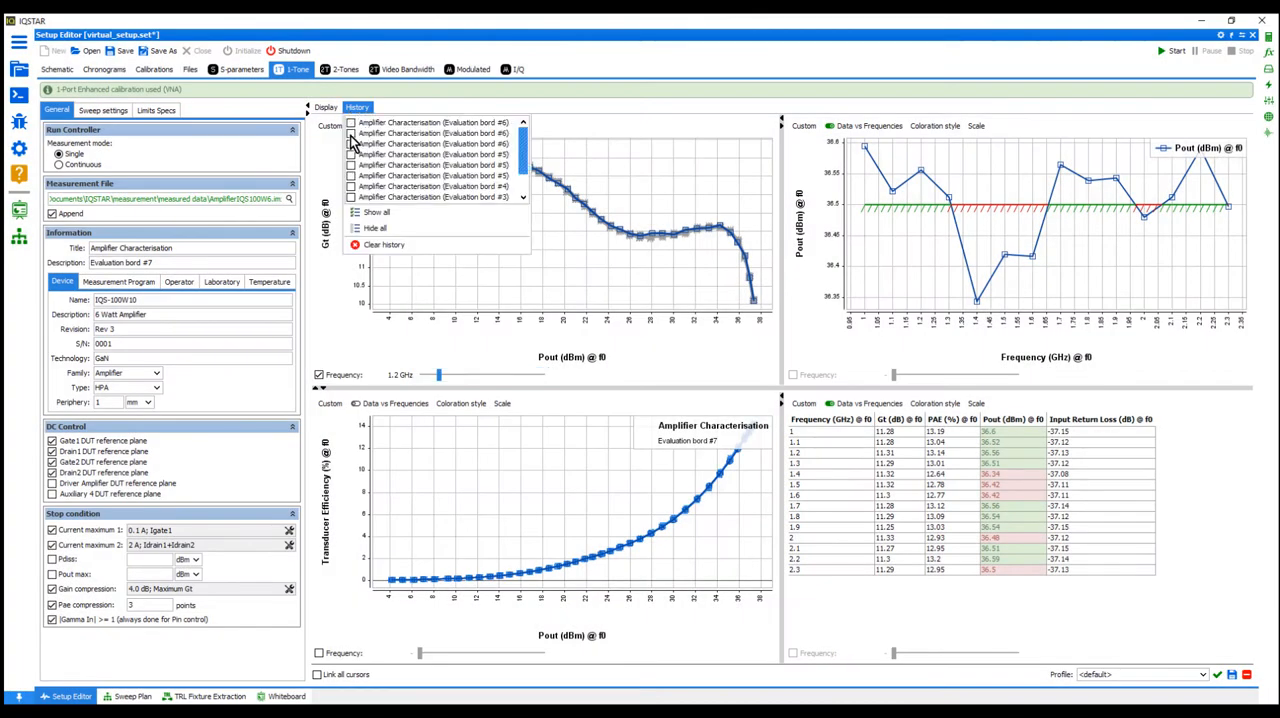
pyautogui.click(352, 154)
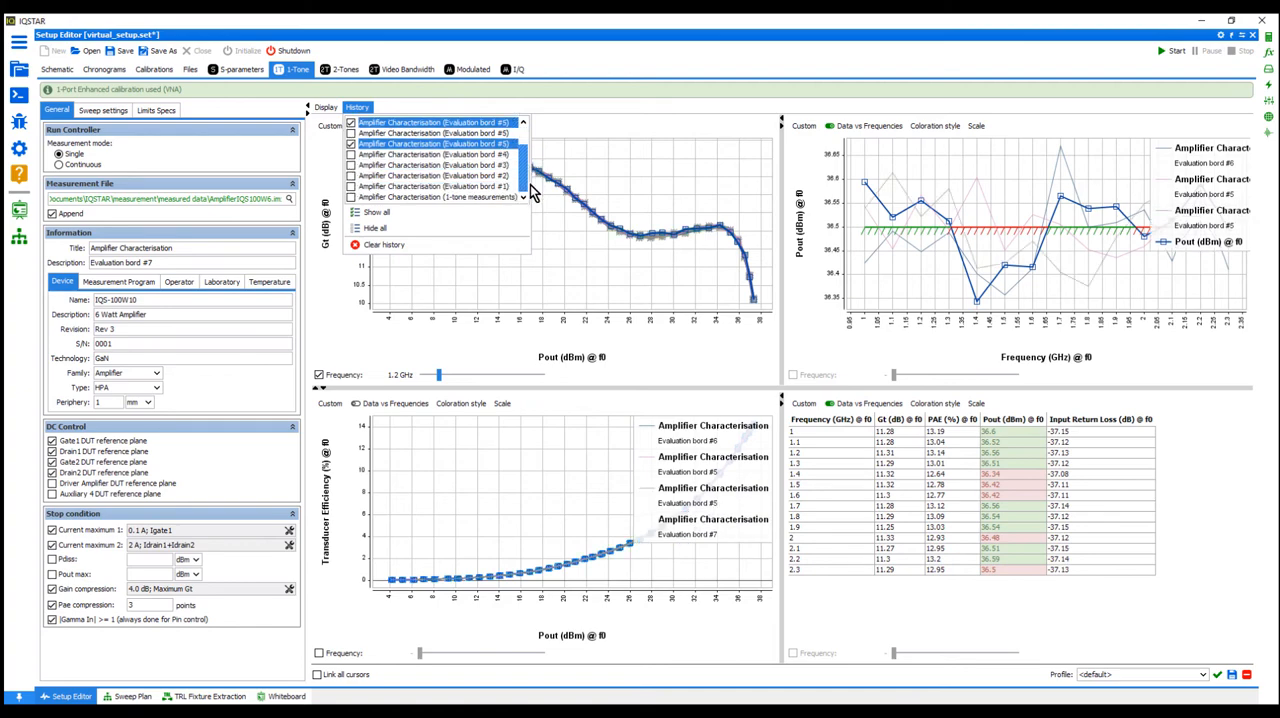
pyautogui.click(133, 696)
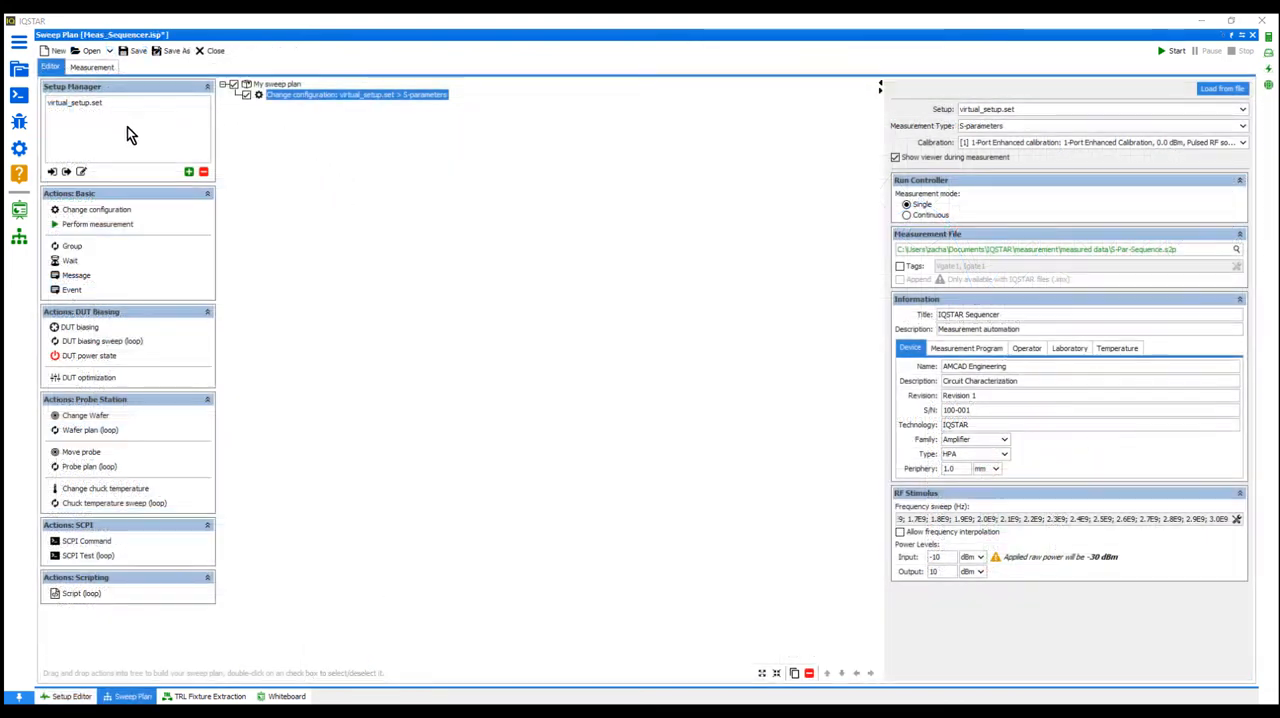
# Add configuration, DUT biasing, measurement and power-off actions to the sweep plan tree
pyautogui.click(88, 355)
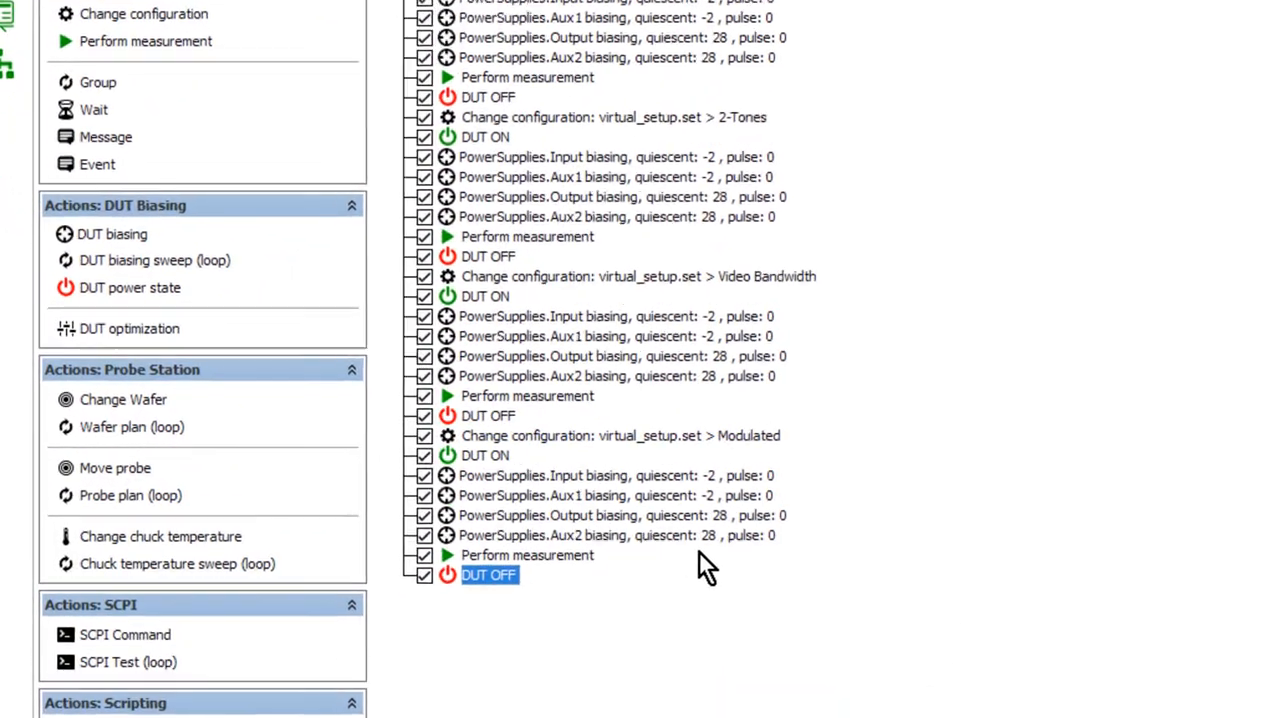
pyautogui.scroll(-3)
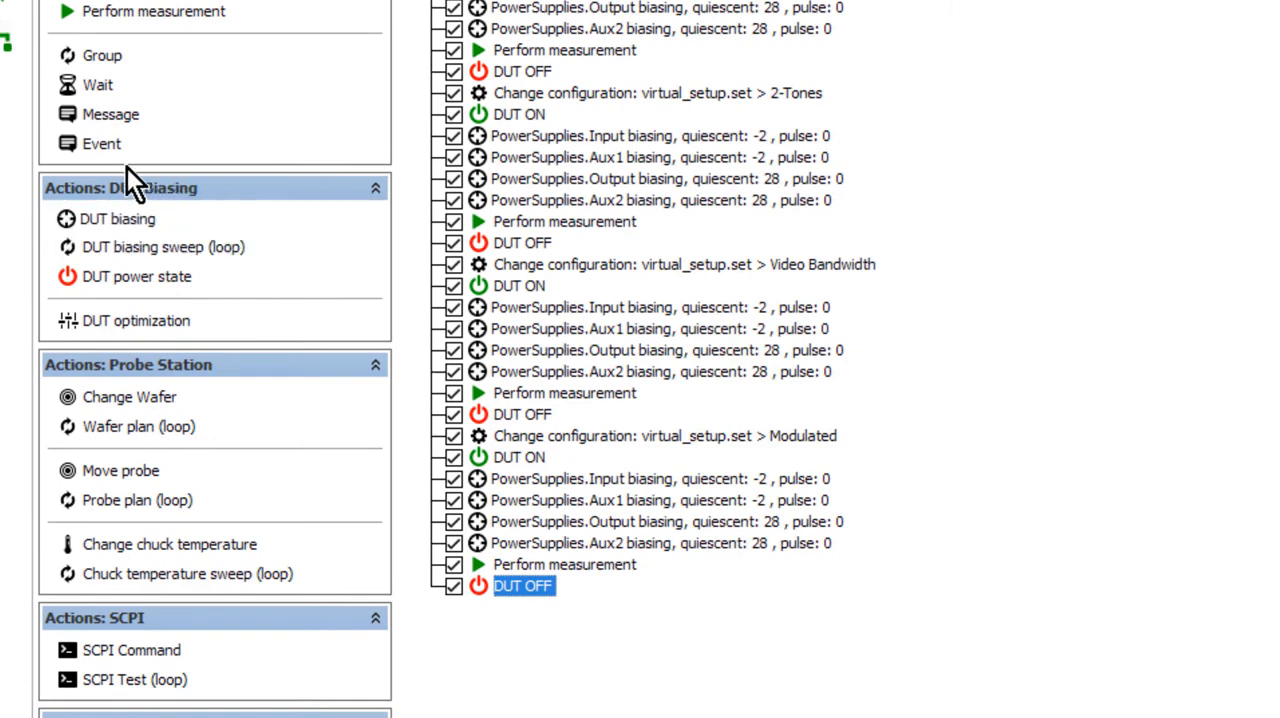
pyautogui.moveTo(129, 396)
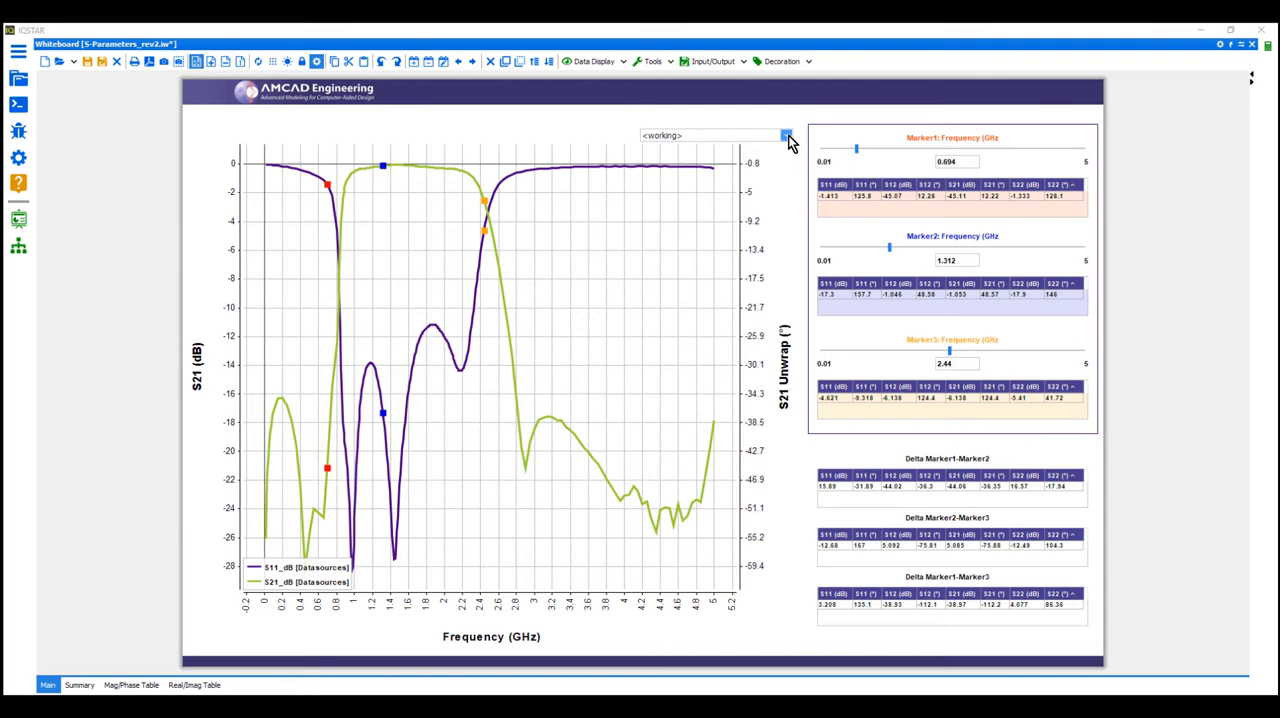
# Show only S11 LogMag on the chart and move marker 2 to 1.727 GHz
pyautogui.click(787, 135)
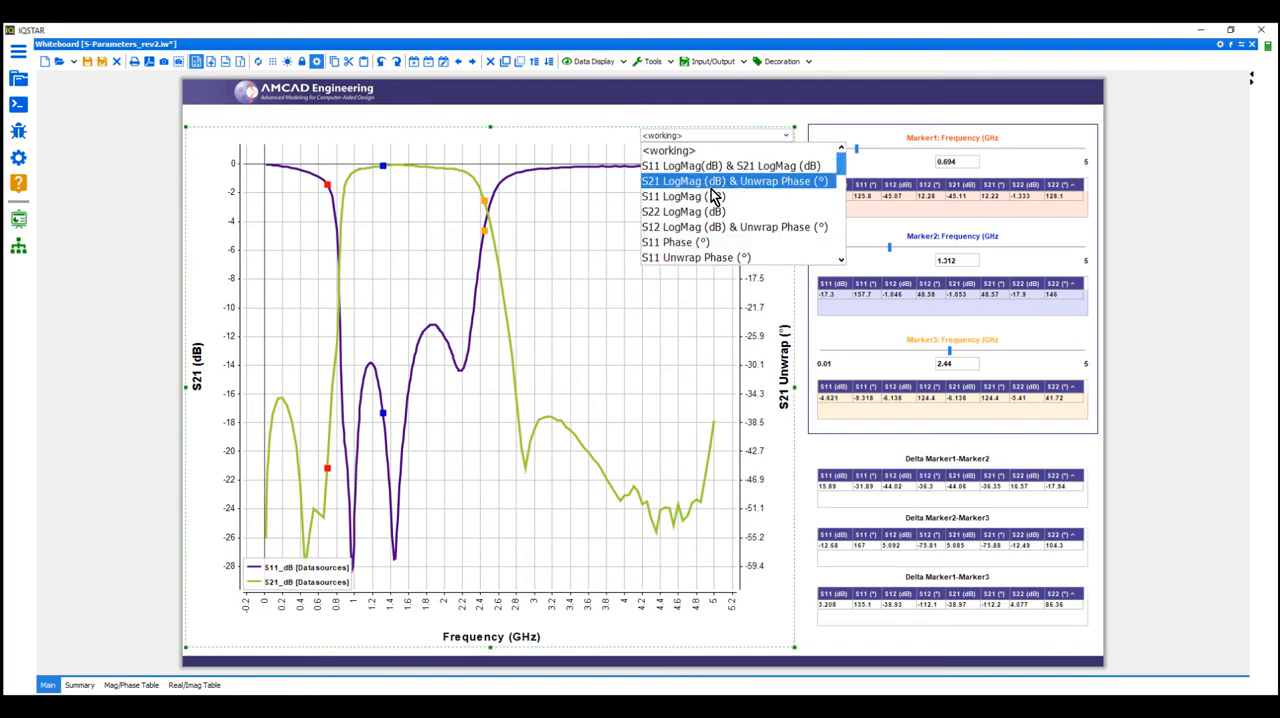
pyautogui.click(683, 196)
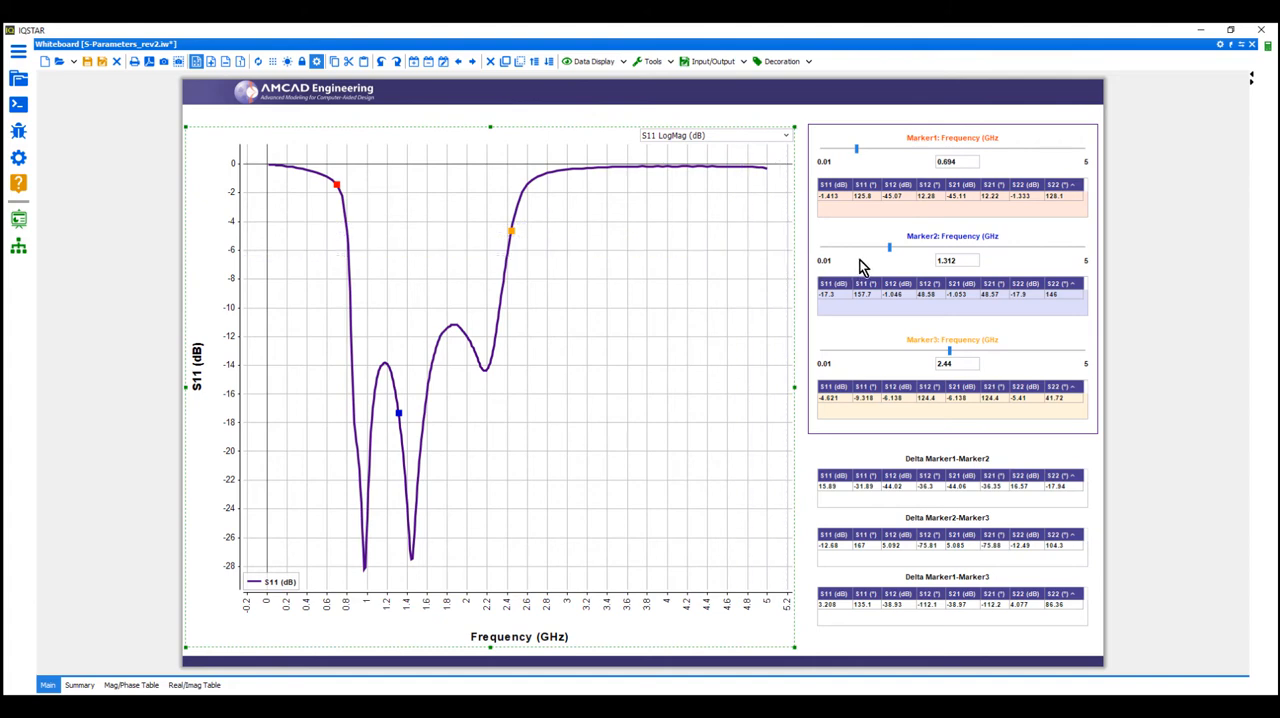
pyautogui.moveTo(889, 247); pyautogui.dragTo(900, 247)
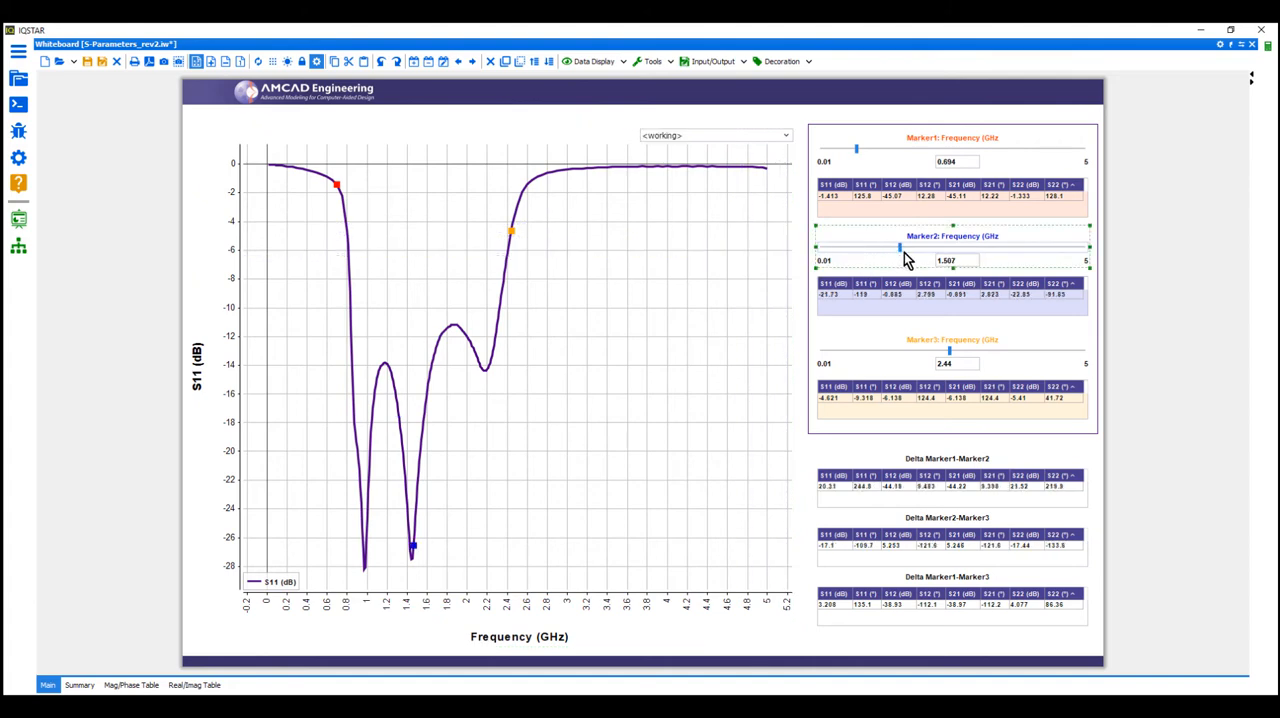
pyautogui.moveTo(900, 247); pyautogui.dragTo(913, 247)
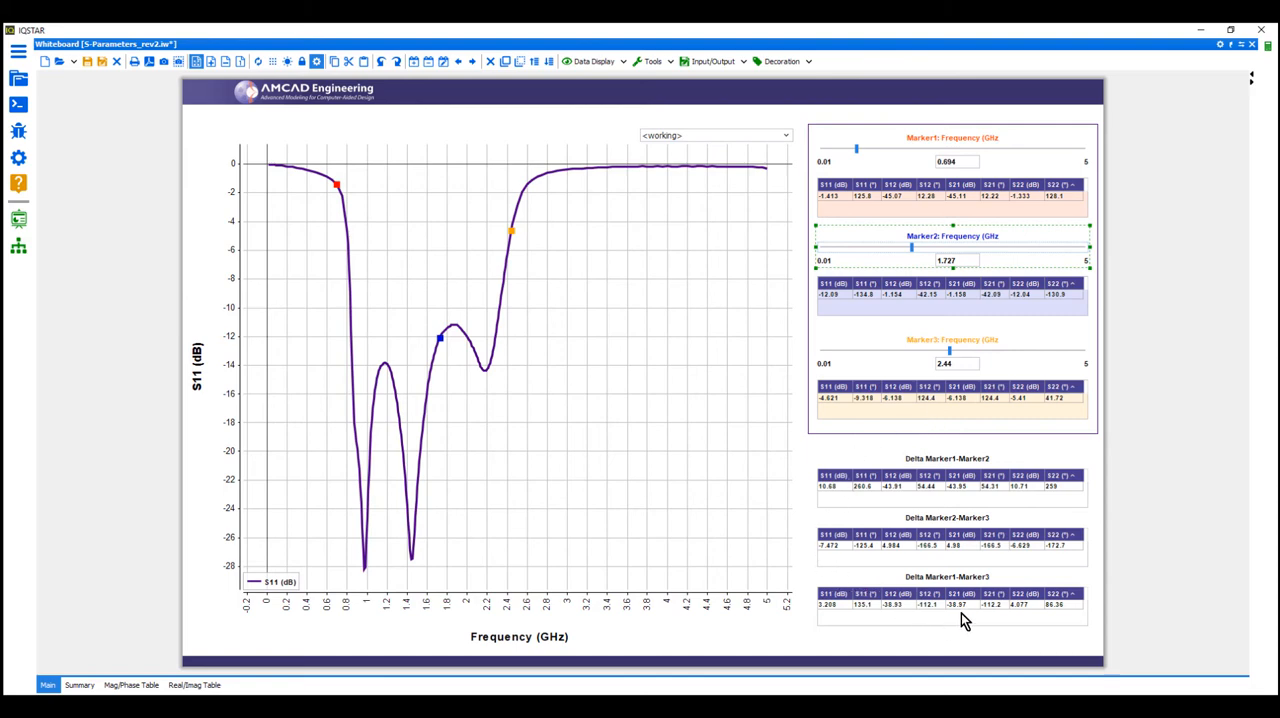
# Open the four-plot S-parameter summary view
pyautogui.click(79, 685)
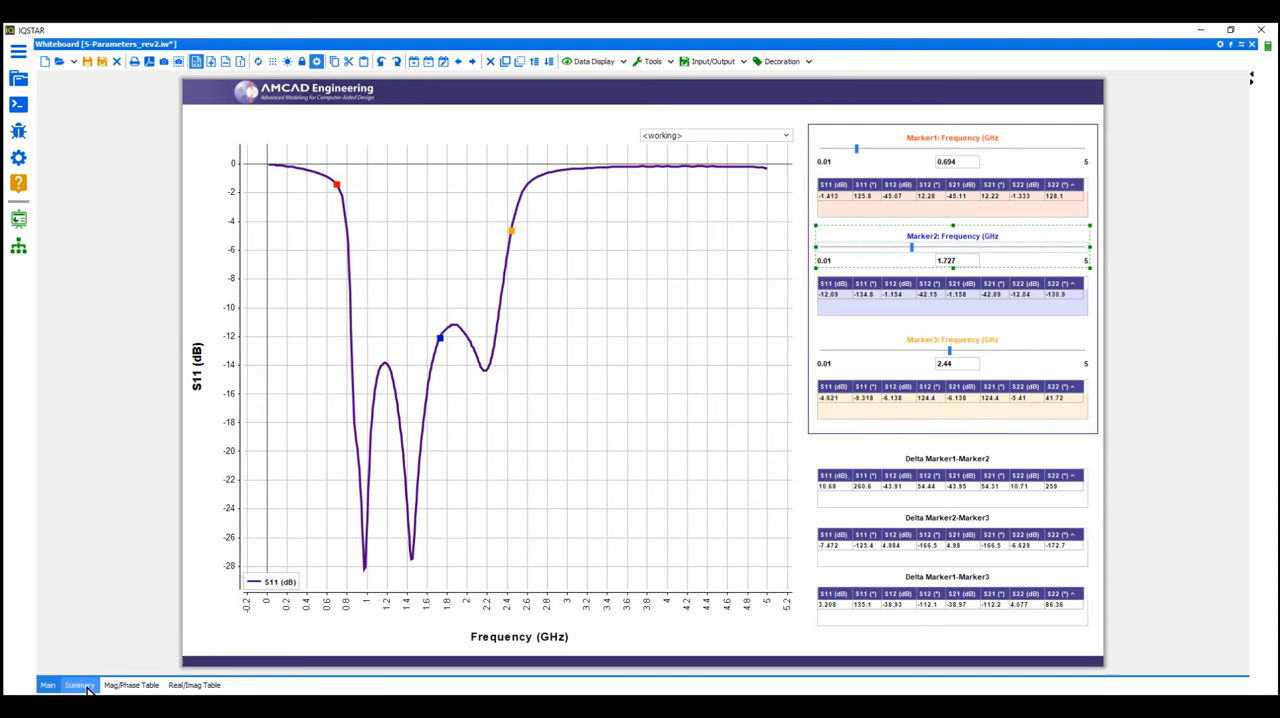
pyautogui.click(79, 685)
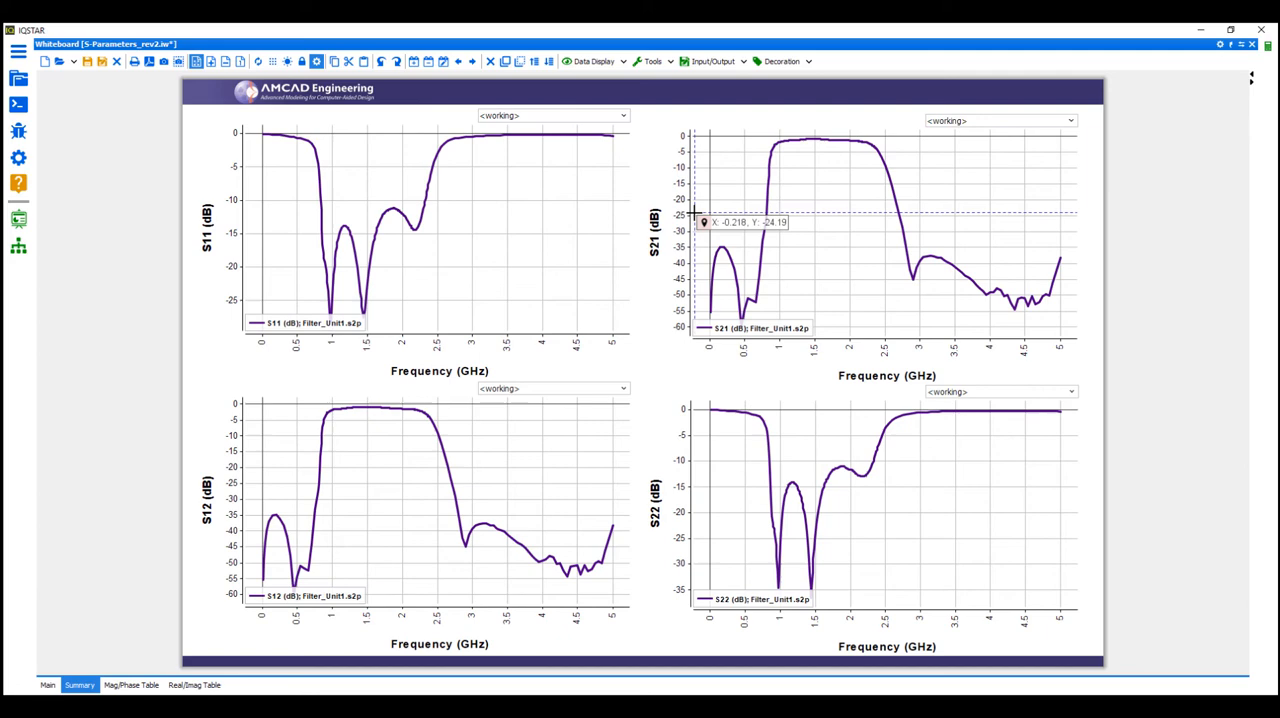
pyautogui.click(130, 685)
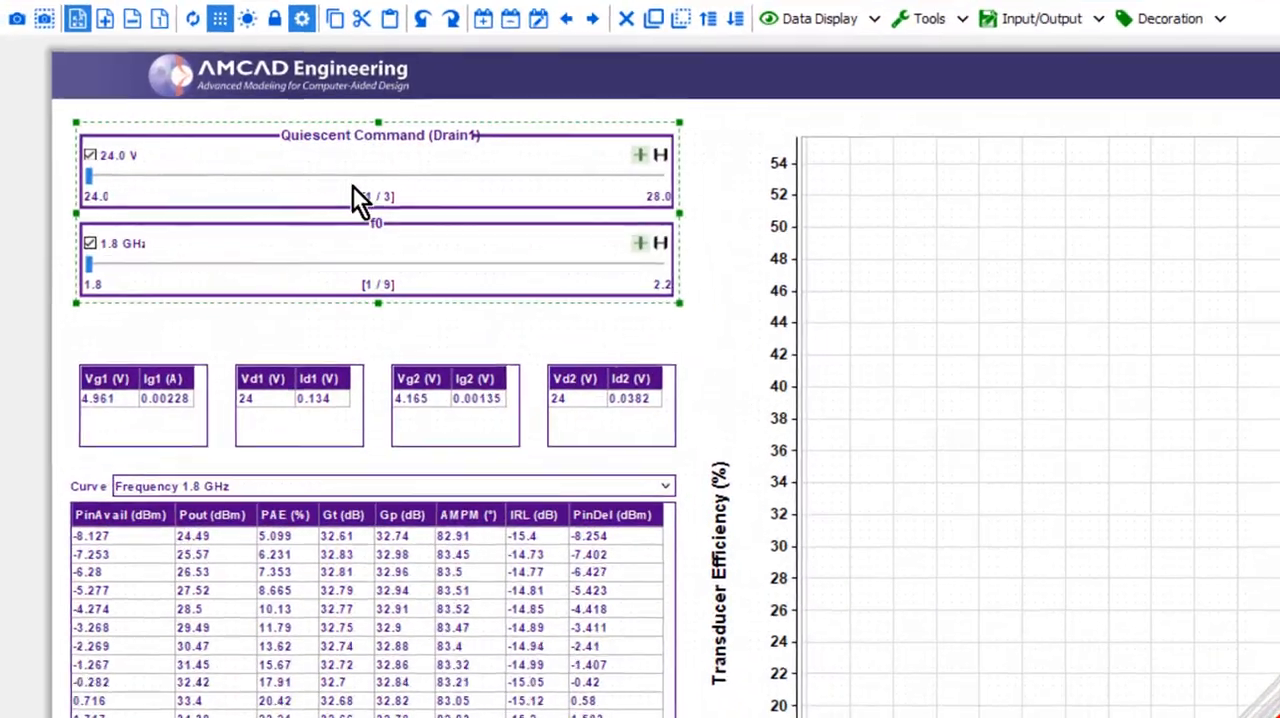
# Limit drain voltage to 26–28 V at 2.1 GHz and view fixed-compression results
pyautogui.moveTo(88, 175); pyautogui.dragTo(363, 157)
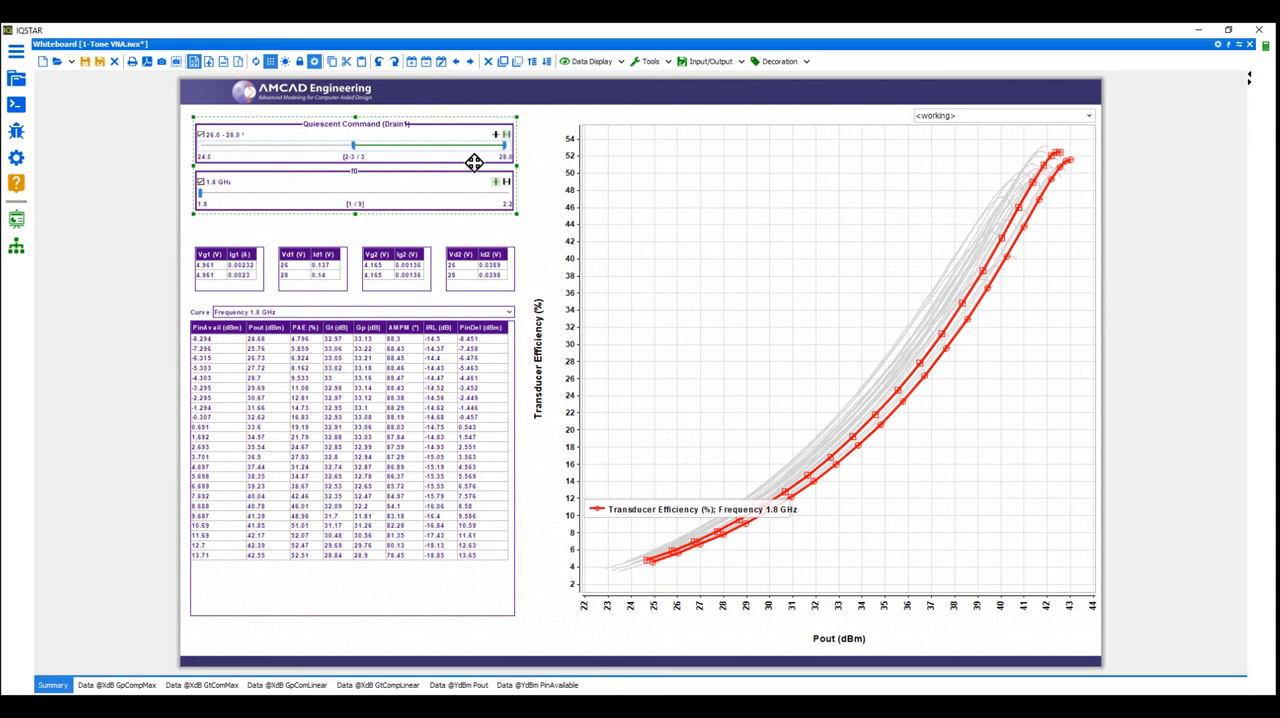
pyautogui.moveTo(403, 199)
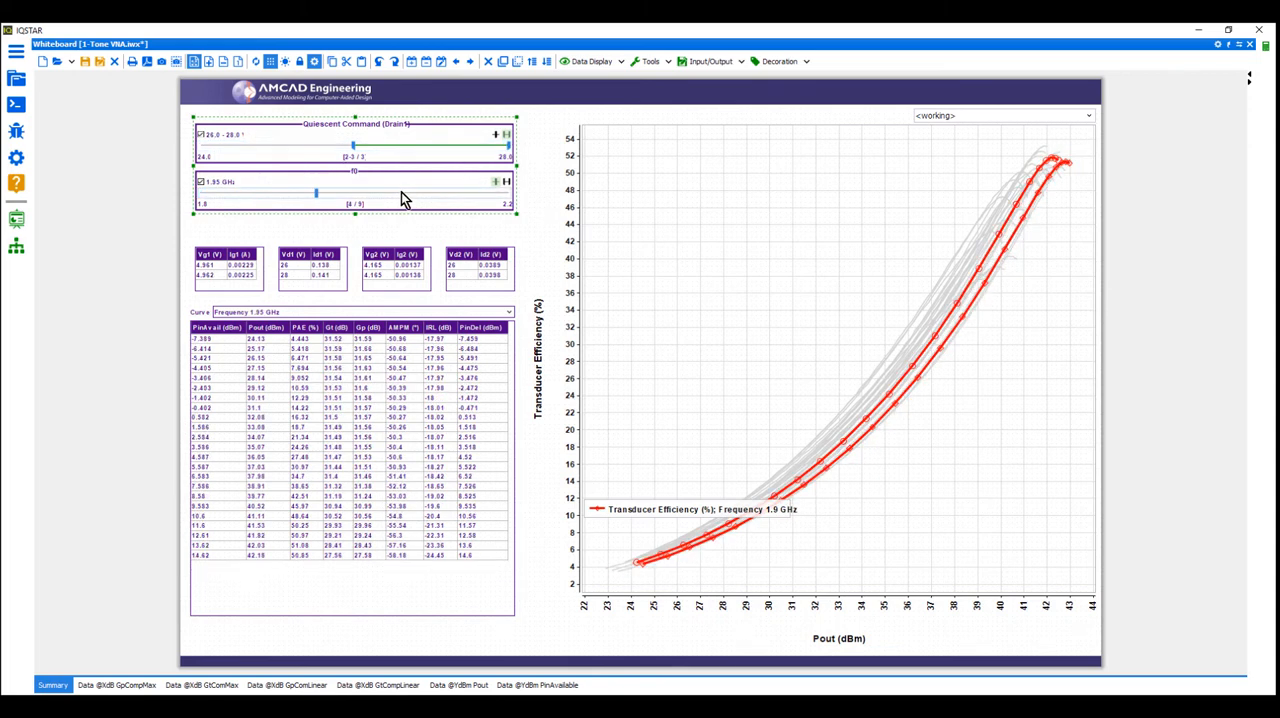
pyautogui.moveTo(316, 192); pyautogui.dragTo(430, 192)
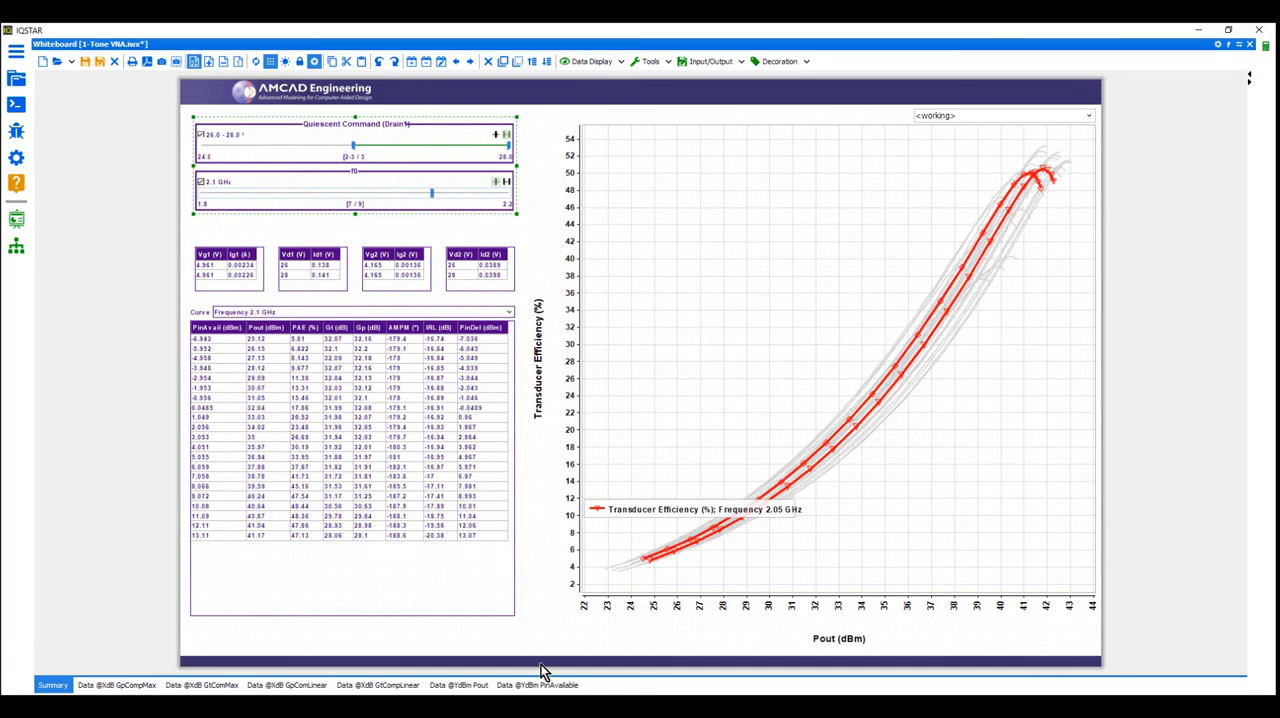
pyautogui.click(537, 685)
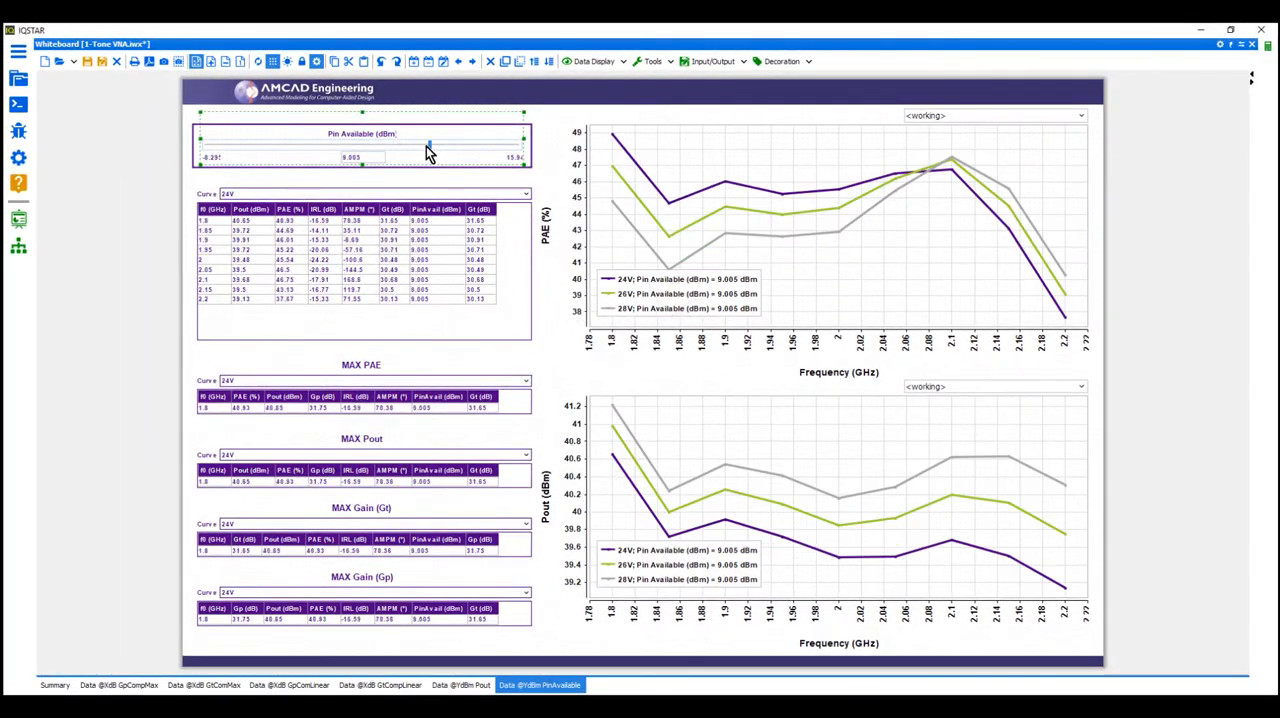
pyautogui.click(289, 685)
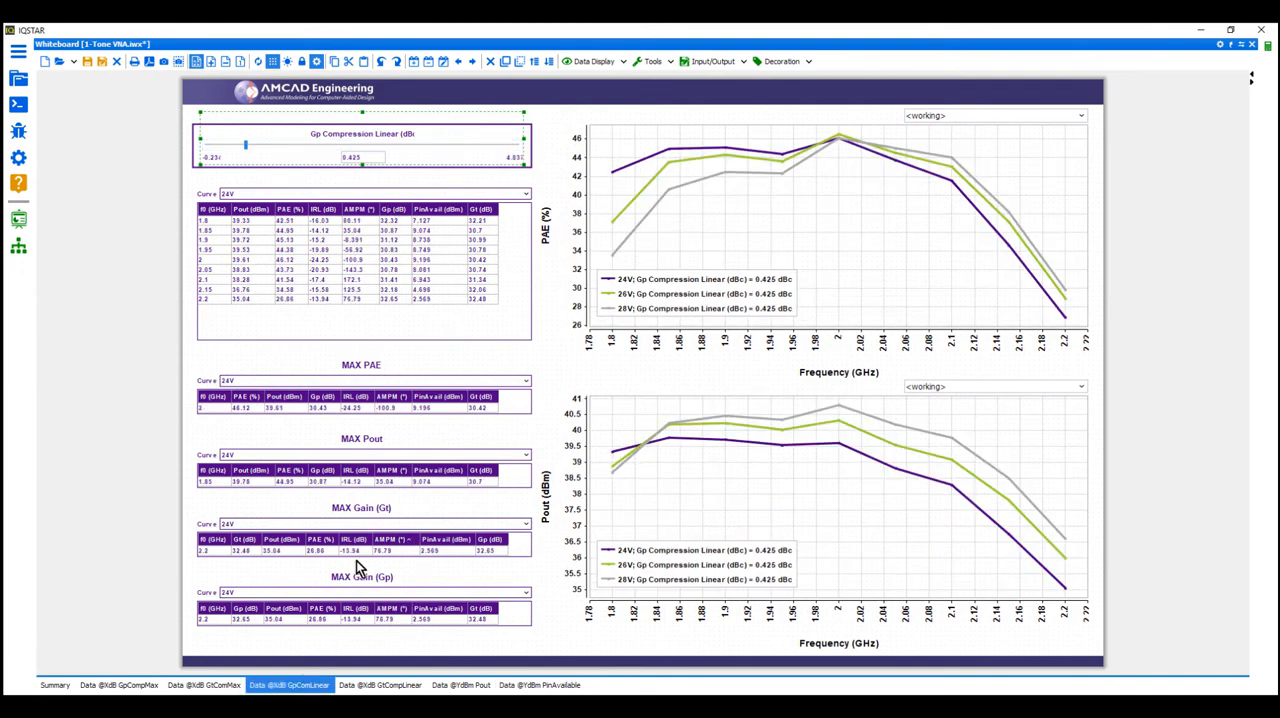
pyautogui.moveTo(245, 146); pyautogui.dragTo(338, 146)
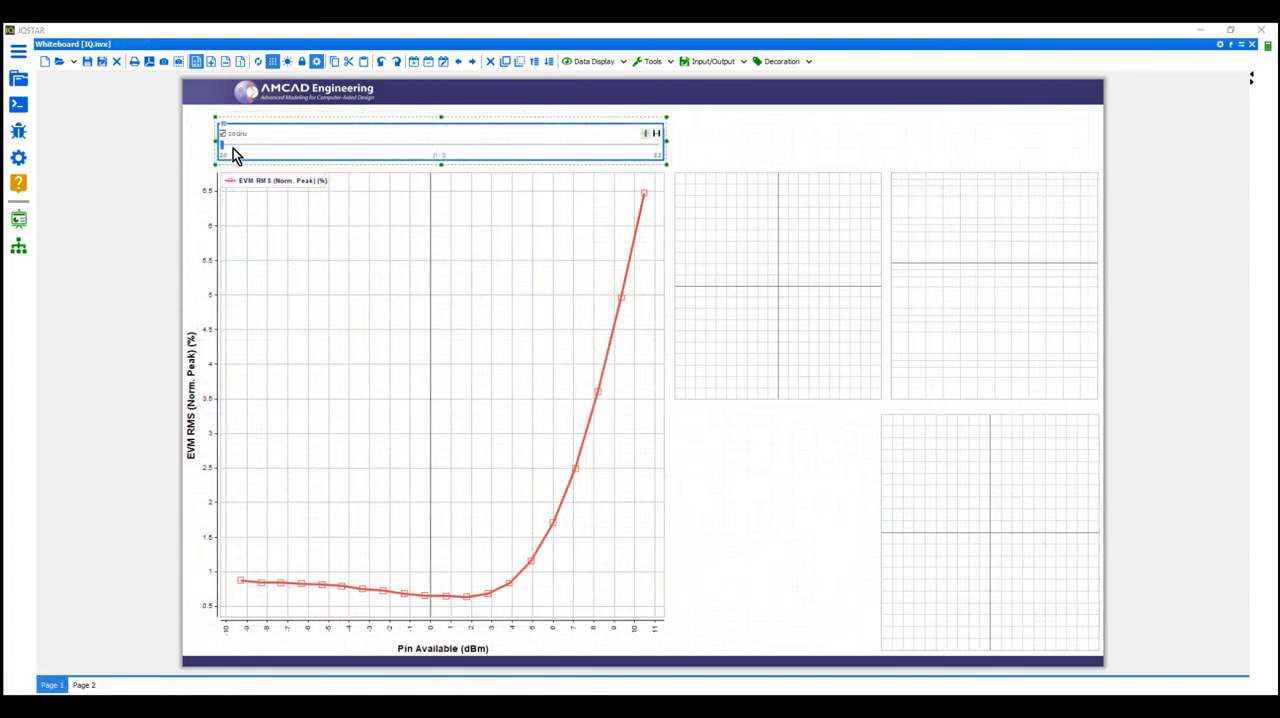
# Move the frequency slider through 2.1 GHz to 2.2 GHz
pyautogui.moveTo(222, 145); pyautogui.dragTo(357, 145)
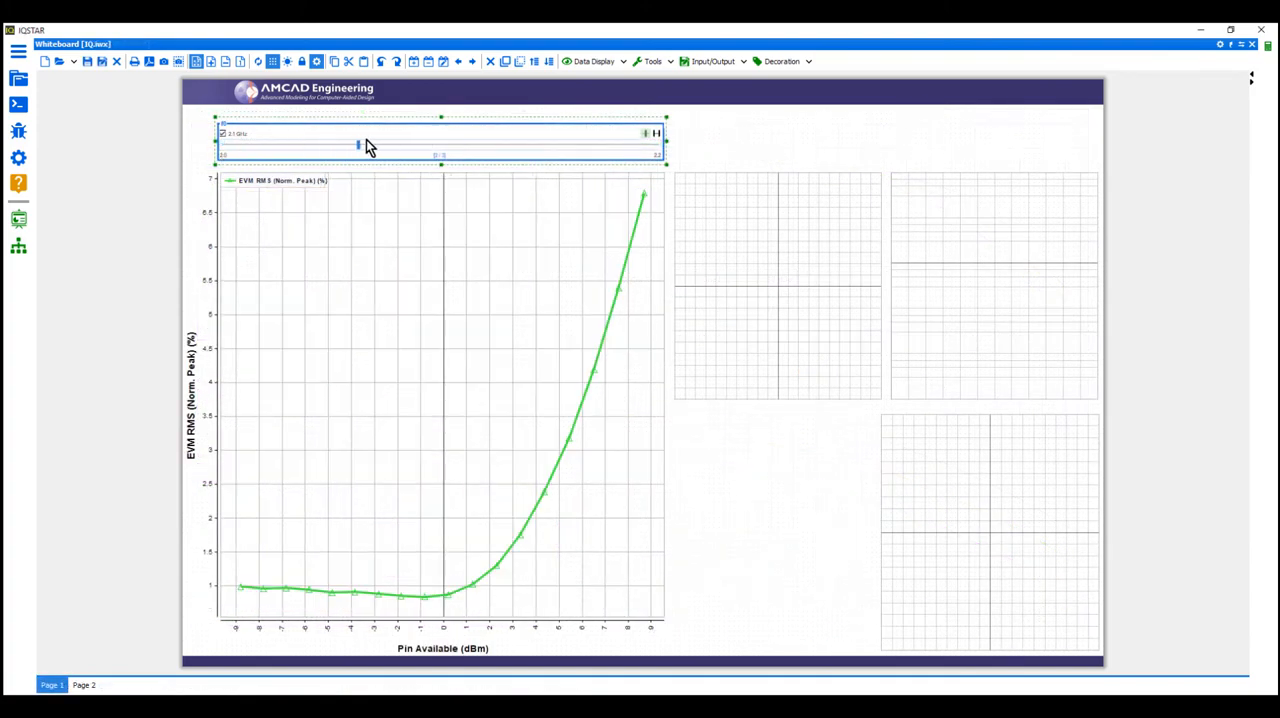
pyautogui.moveTo(357, 146); pyautogui.dragTo(608, 146)
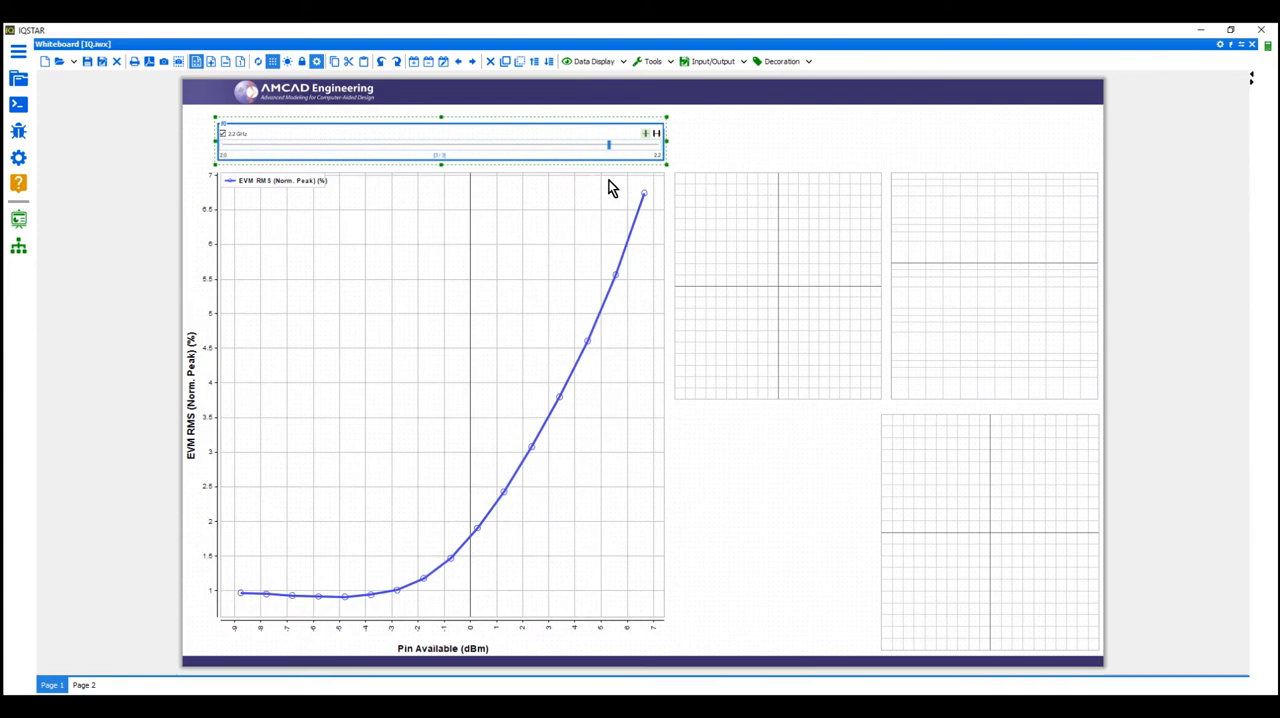
pyautogui.moveTo(571, 422)
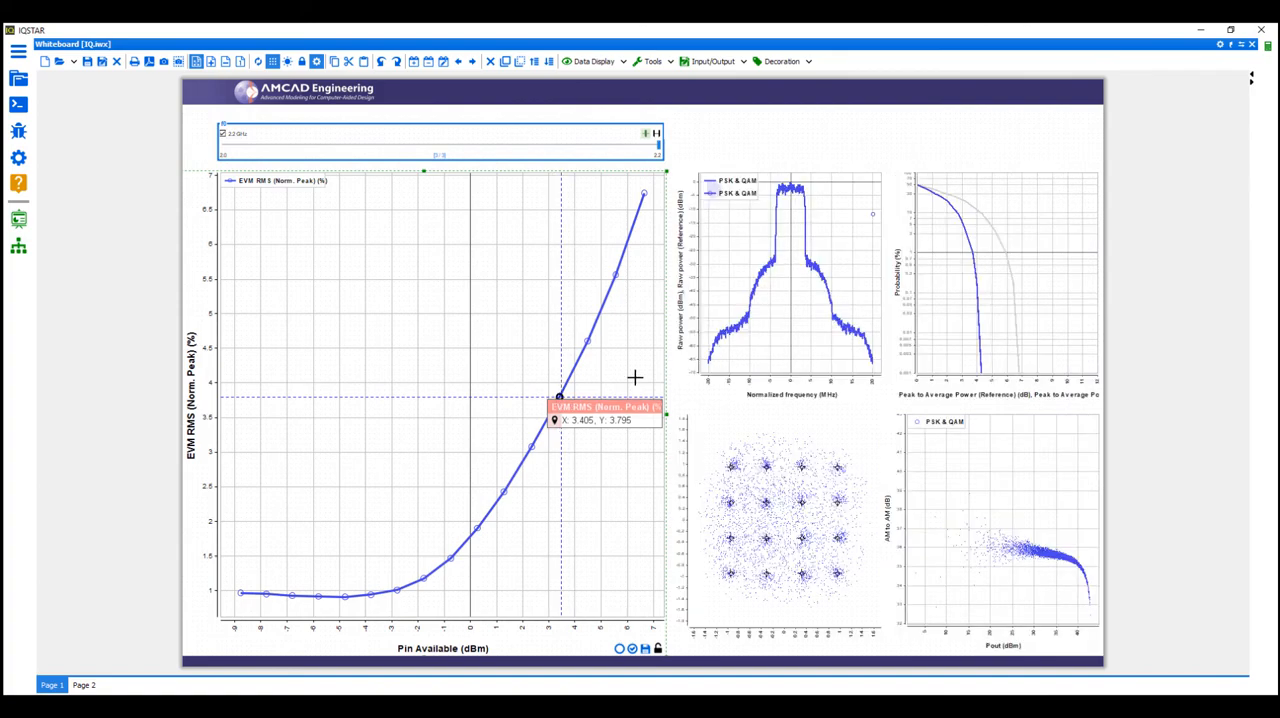
pyautogui.moveTo(1030, 462)
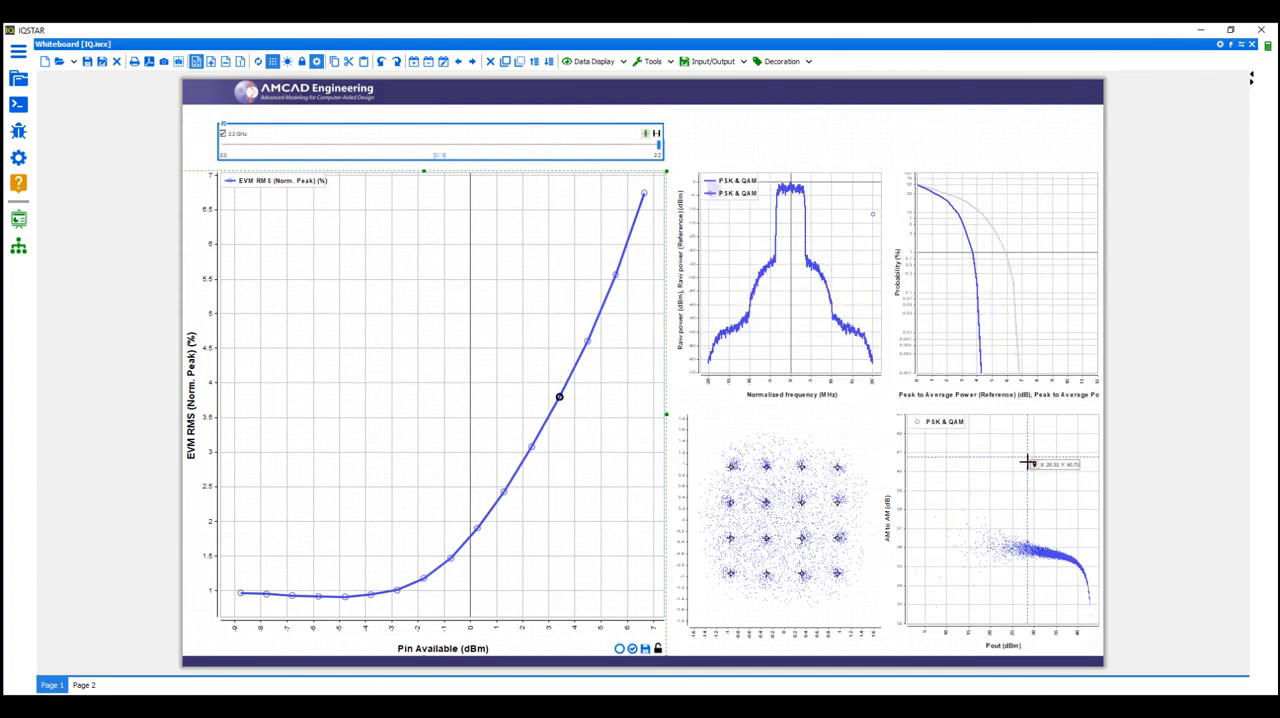